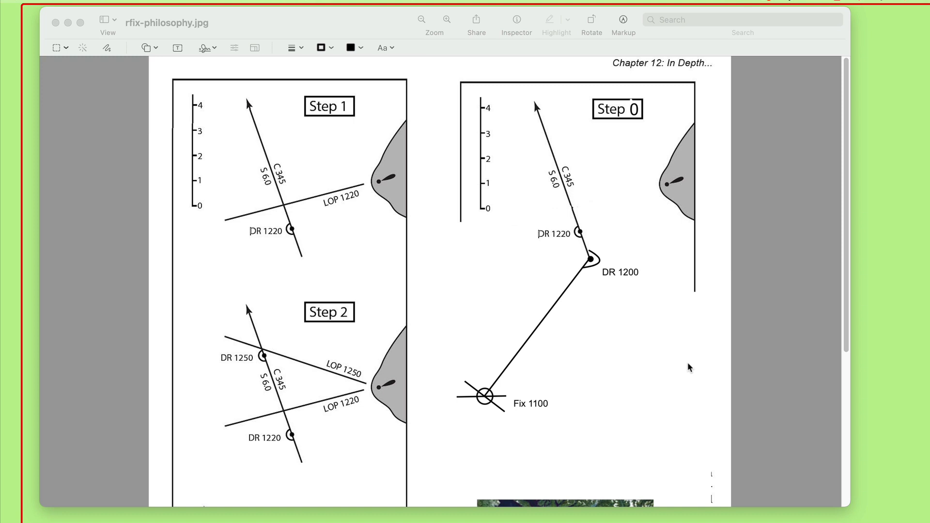
pyautogui.moveTo(220, 248)
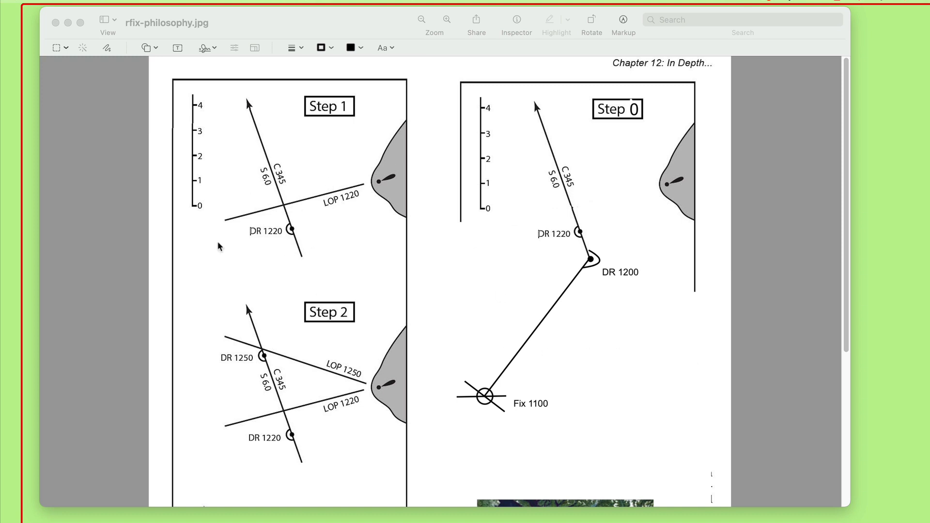
pyautogui.moveTo(318, 112)
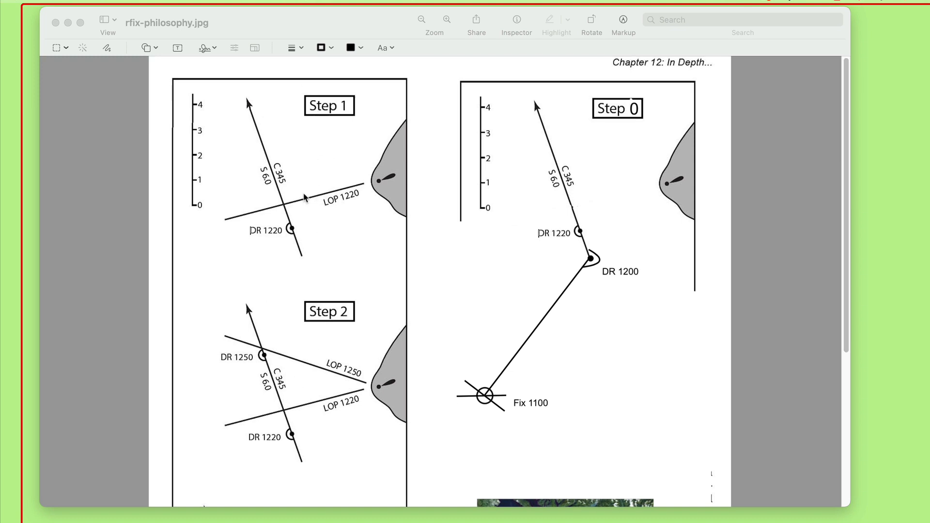
pyautogui.scroll(-3)
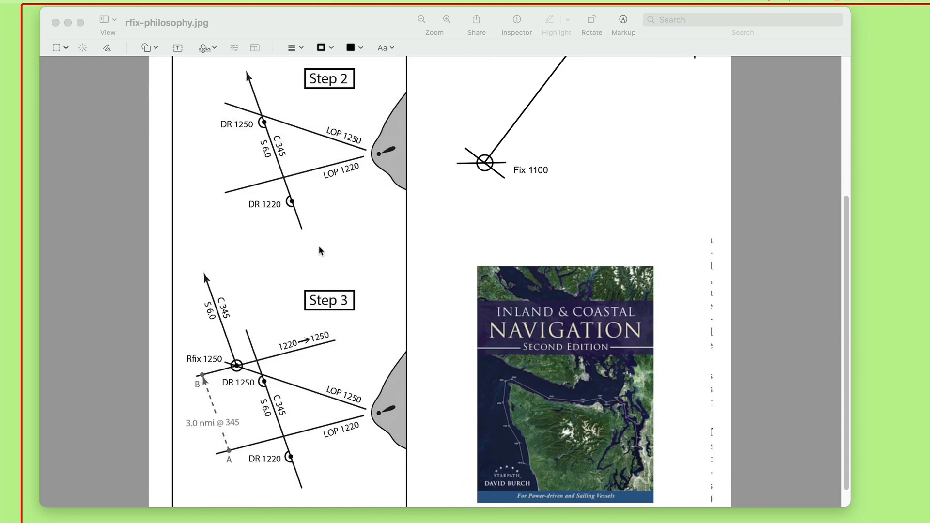
pyautogui.scroll(-3)
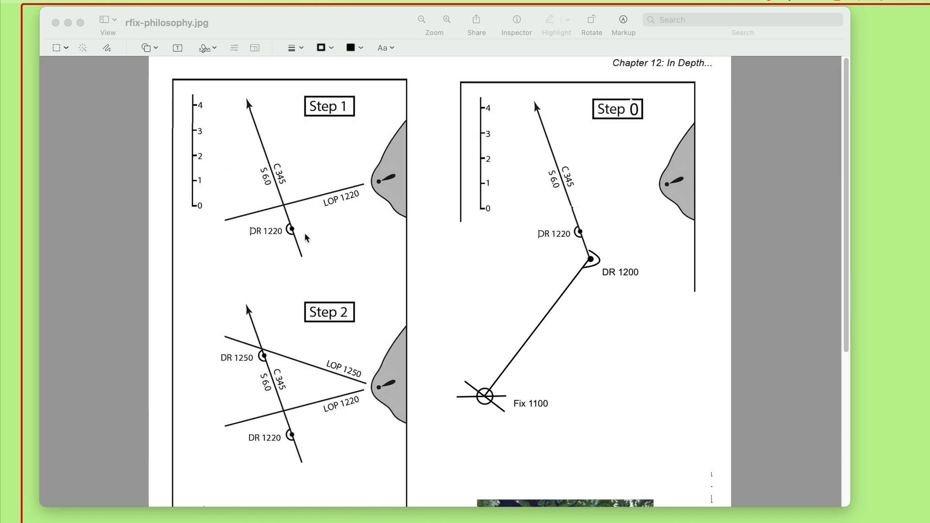
pyautogui.moveTo(303, 269)
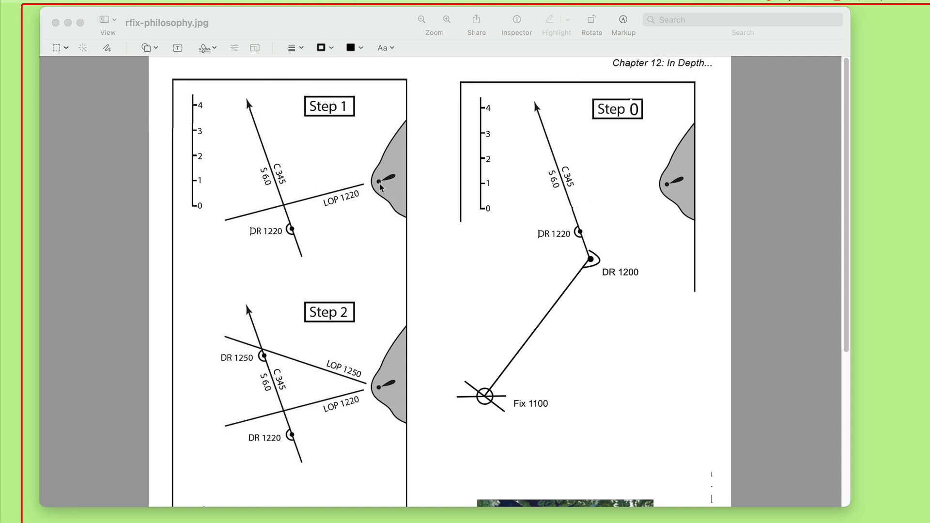
pyautogui.moveTo(300, 205)
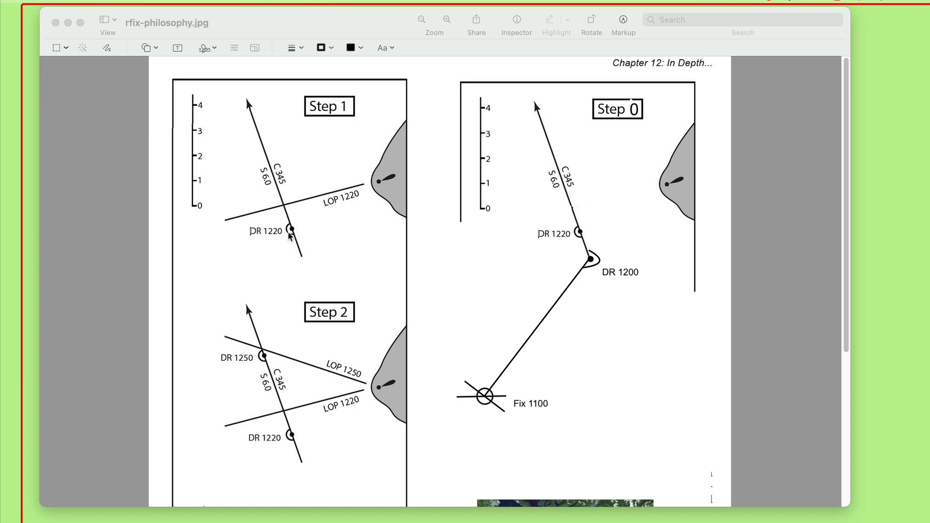
pyautogui.moveTo(399, 179)
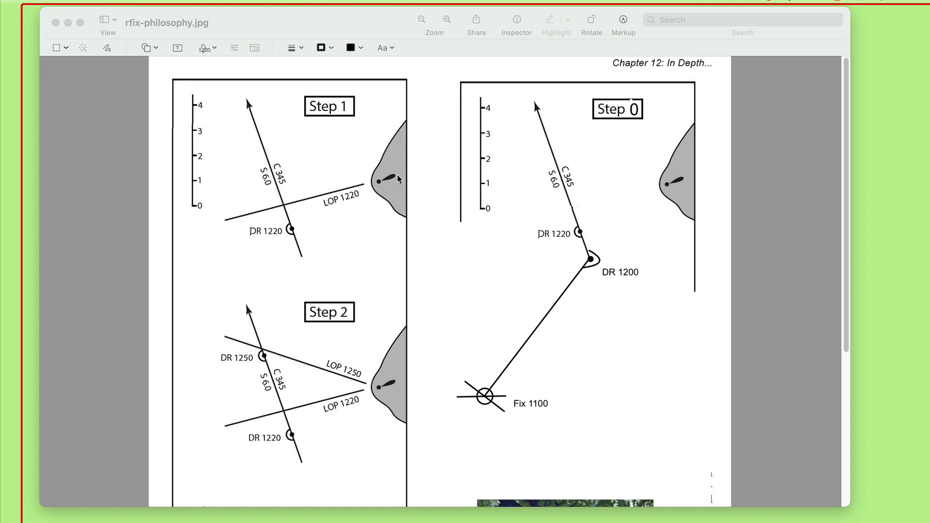
pyautogui.moveTo(243, 203)
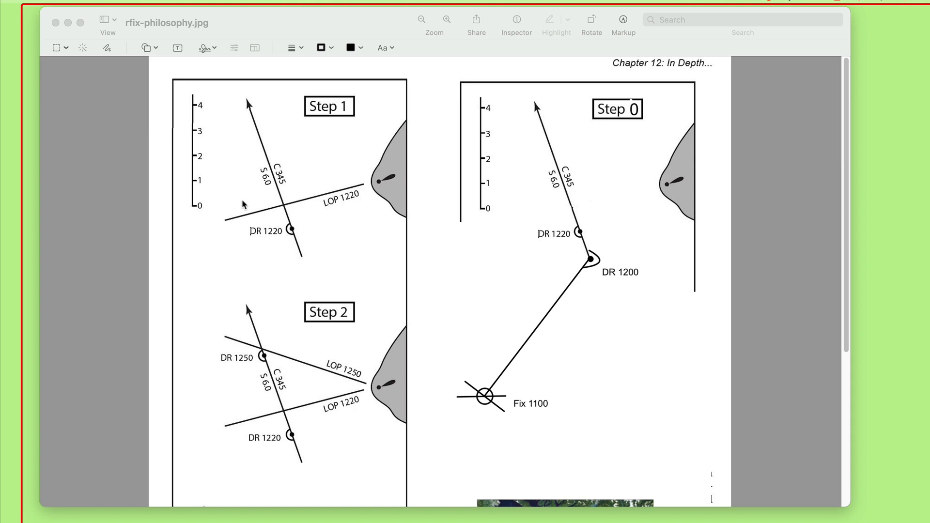
pyautogui.moveTo(305, 297)
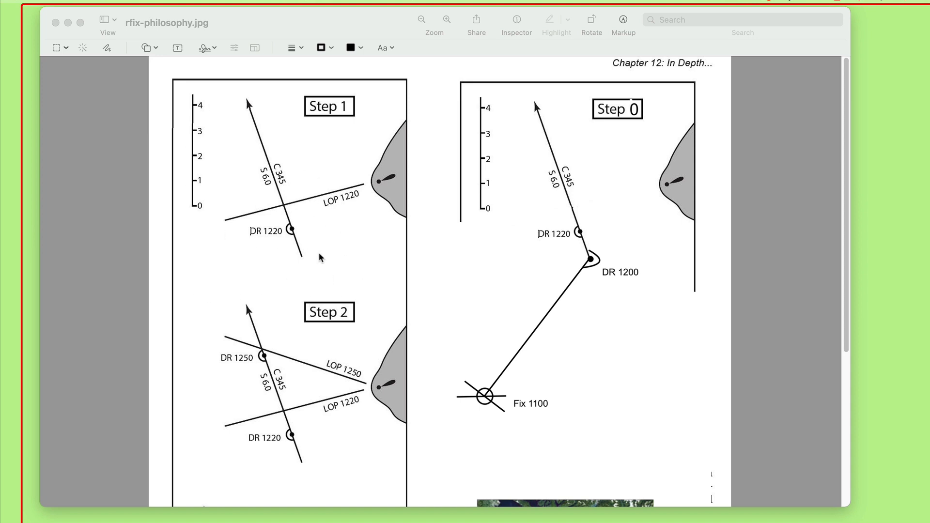
pyautogui.moveTo(290, 234)
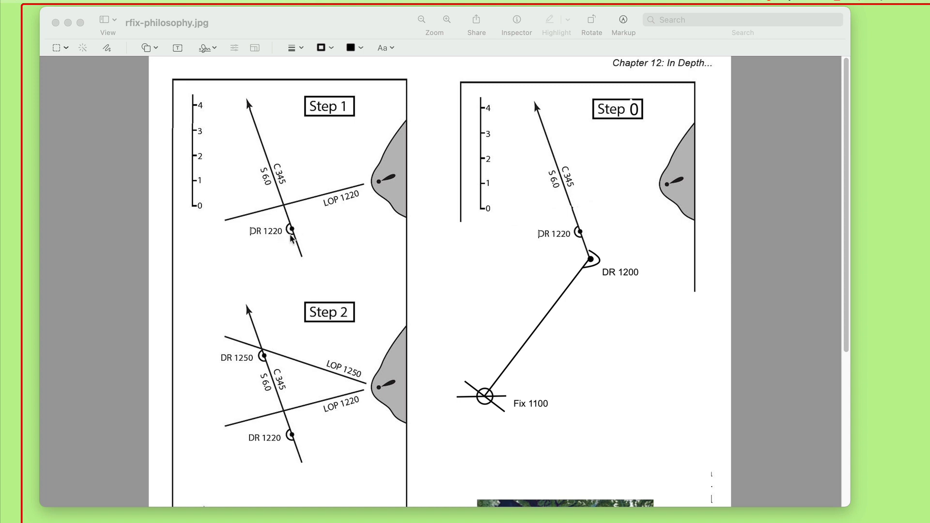
pyautogui.moveTo(347, 318)
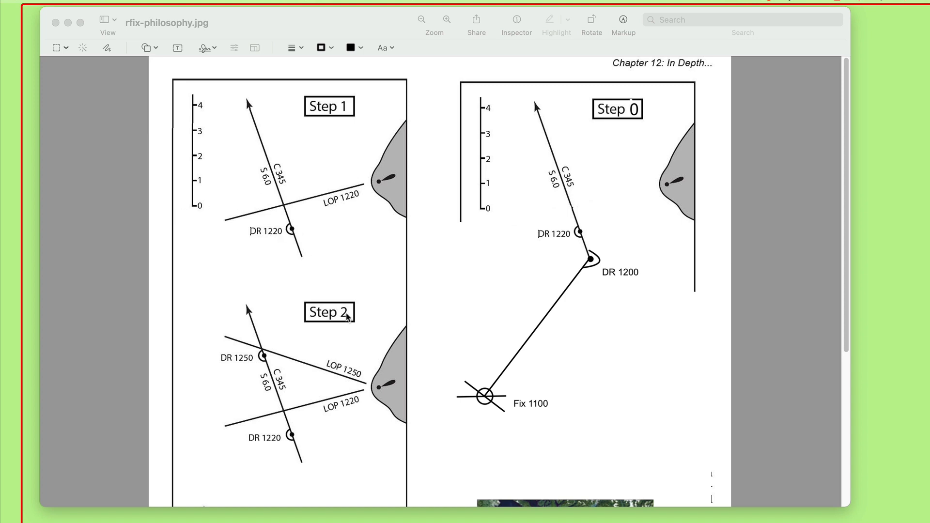
pyautogui.moveTo(461, 292)
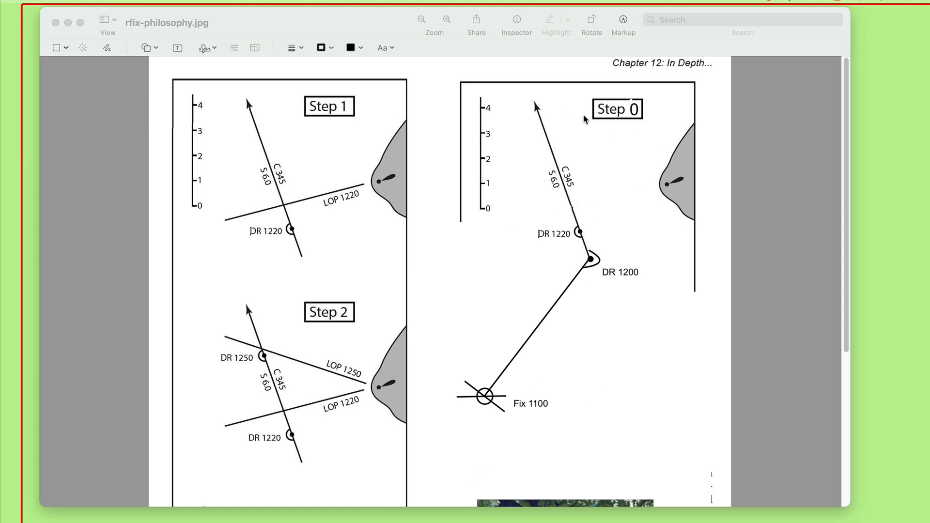
pyautogui.moveTo(592, 126)
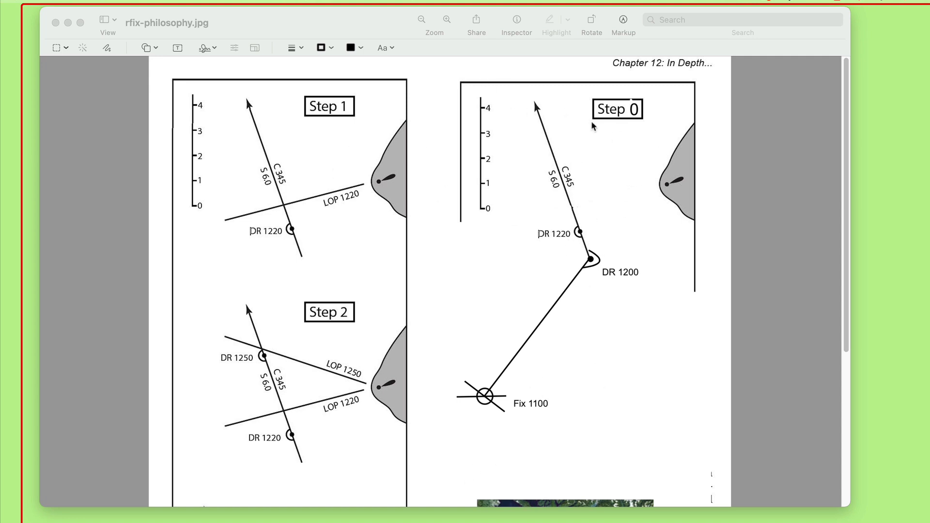
pyautogui.moveTo(497, 422)
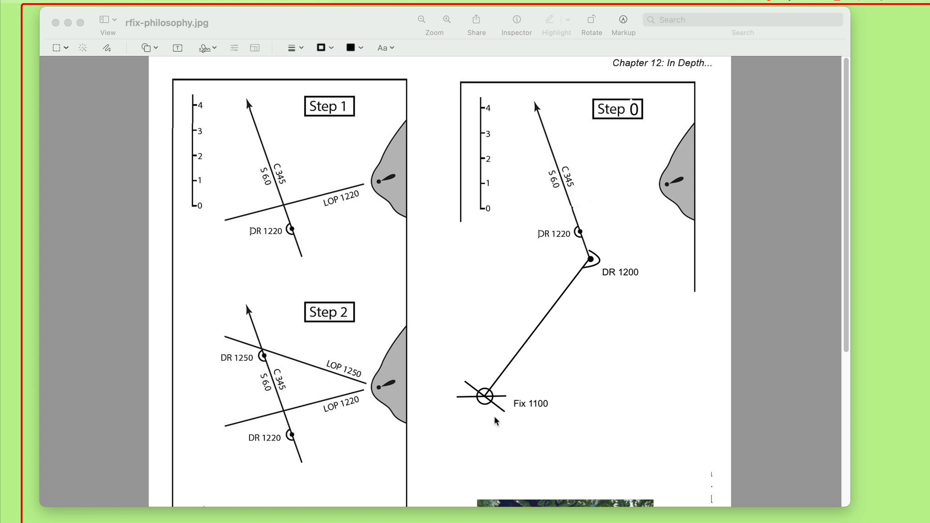
pyautogui.moveTo(475, 407)
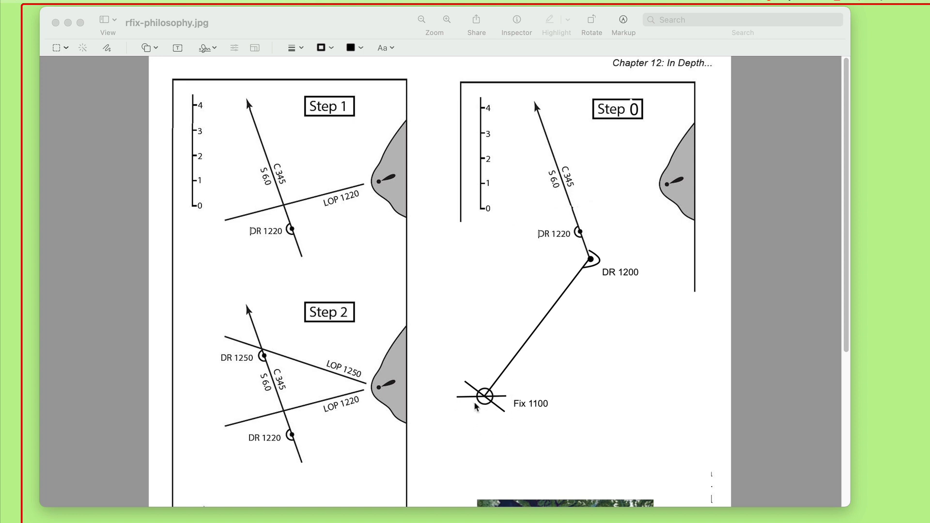
pyautogui.moveTo(480, 389)
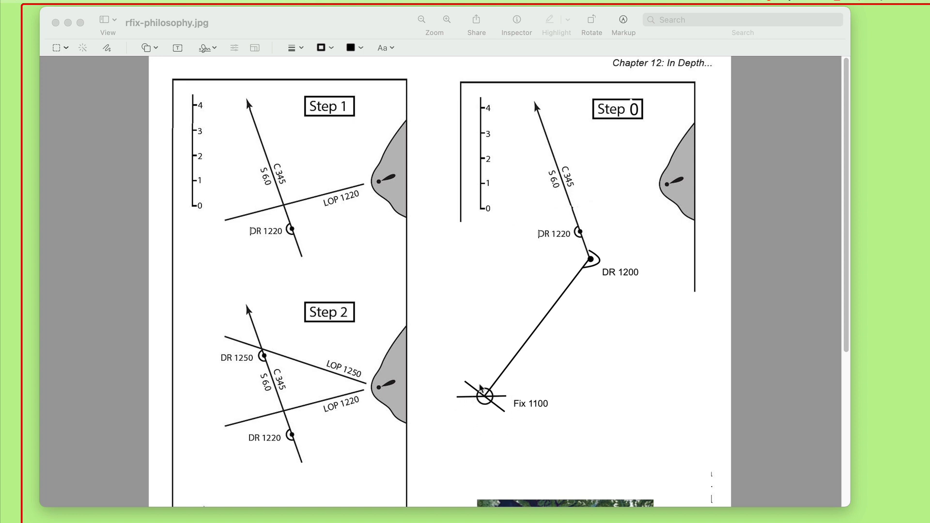
pyautogui.moveTo(479, 432)
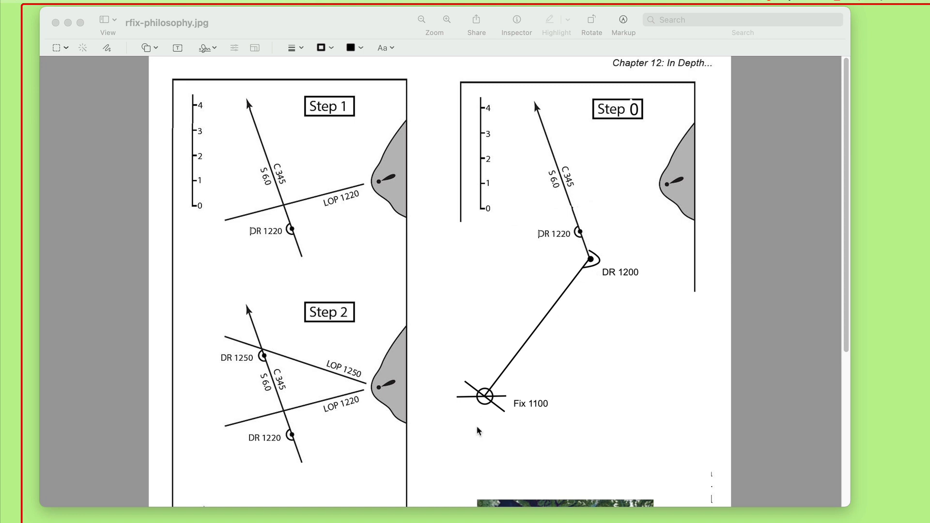
pyautogui.moveTo(524, 363)
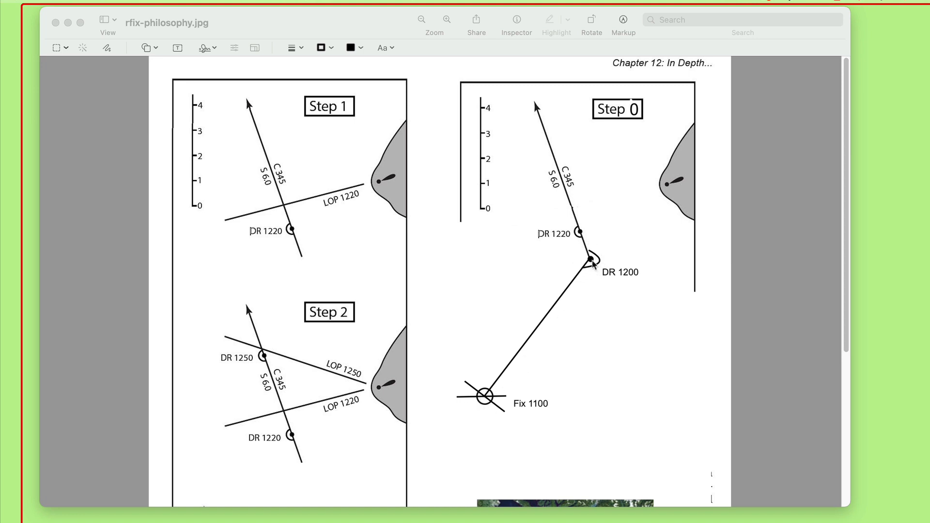
pyautogui.moveTo(571, 201)
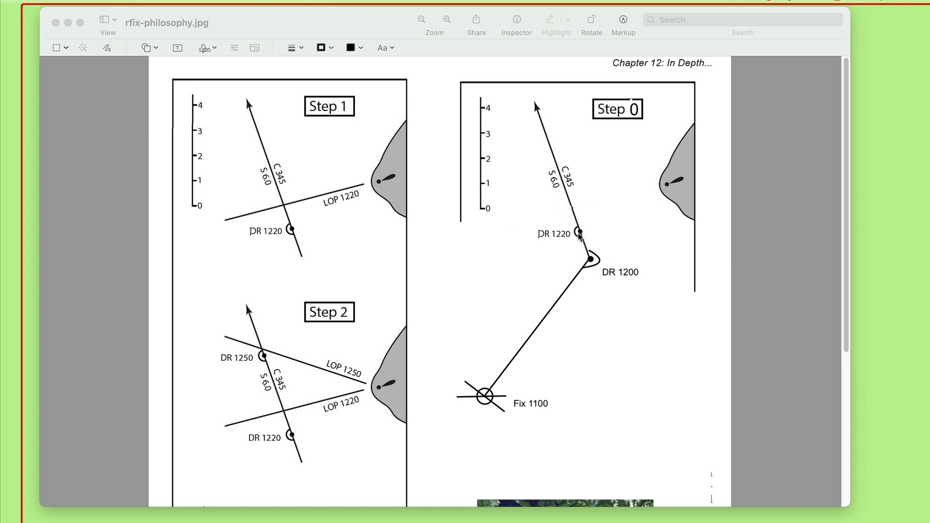
pyautogui.moveTo(551, 210)
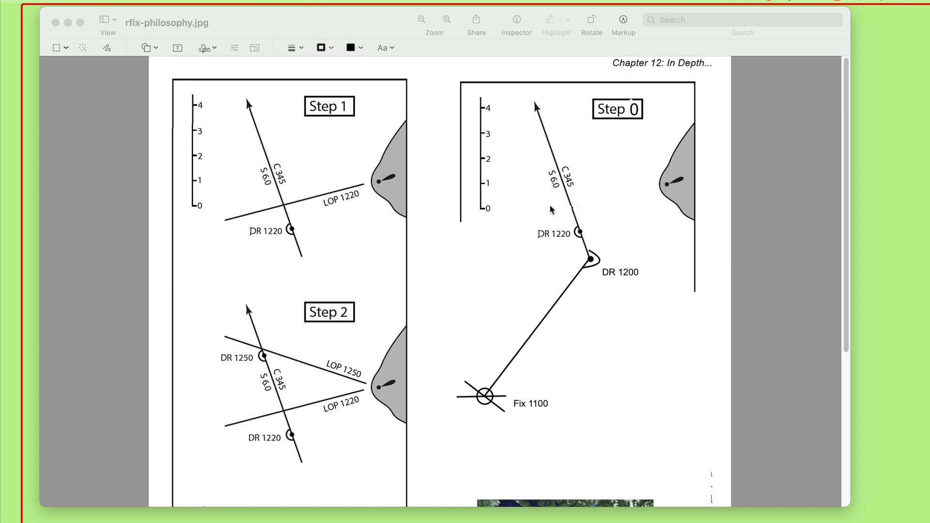
pyautogui.moveTo(584, 252)
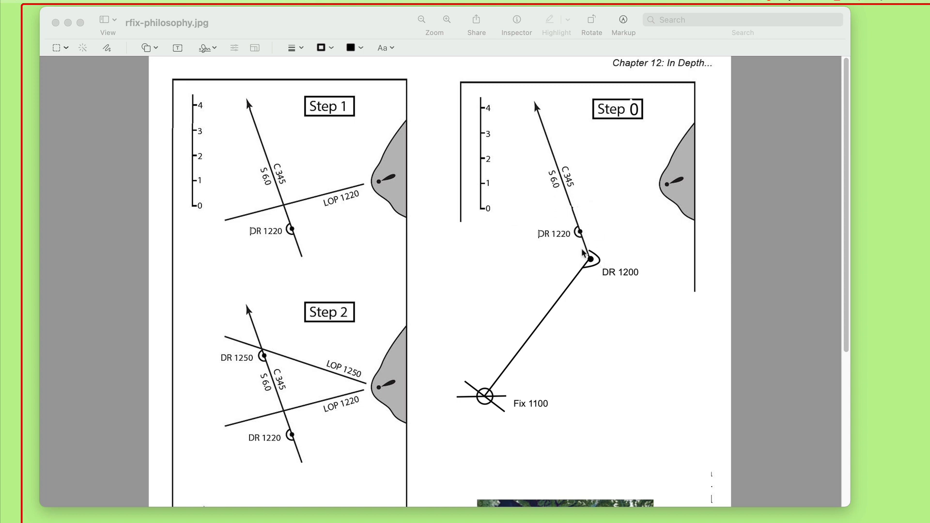
pyautogui.moveTo(532, 94)
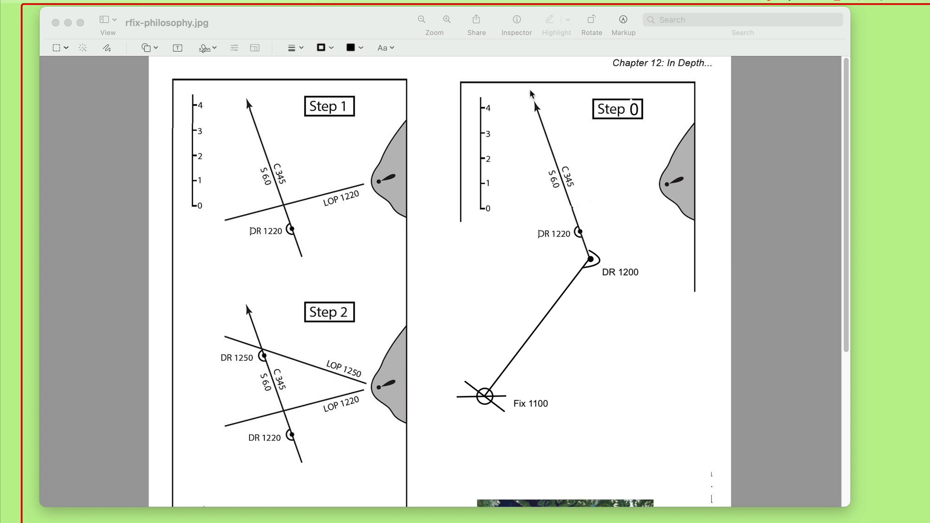
pyautogui.moveTo(223, 173)
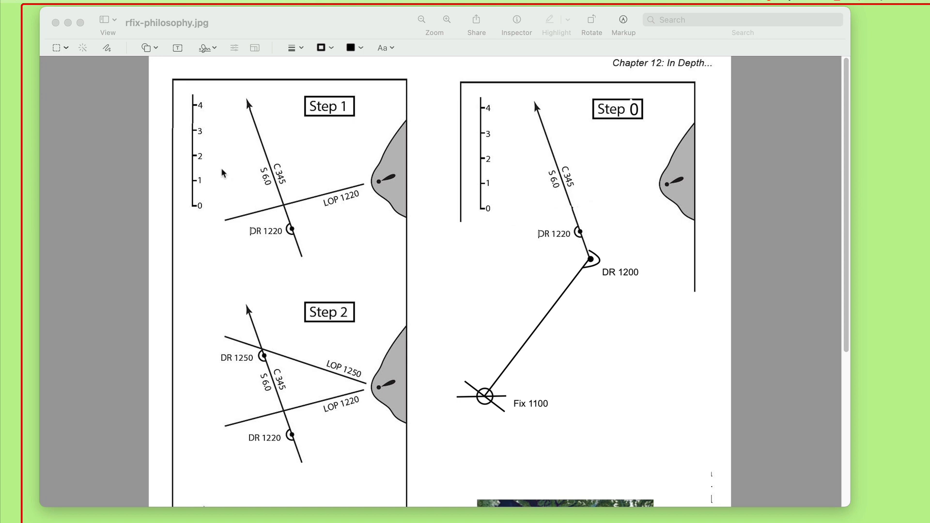
pyautogui.moveTo(660, 189)
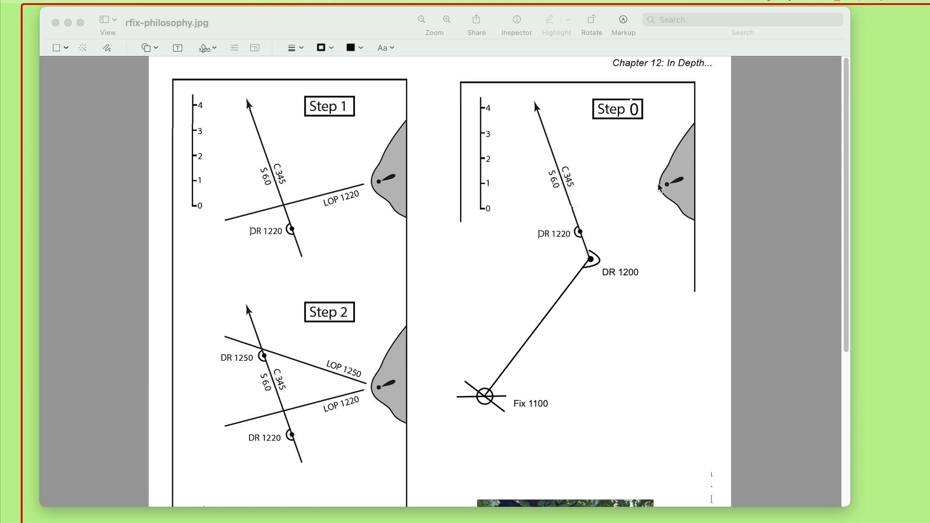
pyautogui.moveTo(633, 186)
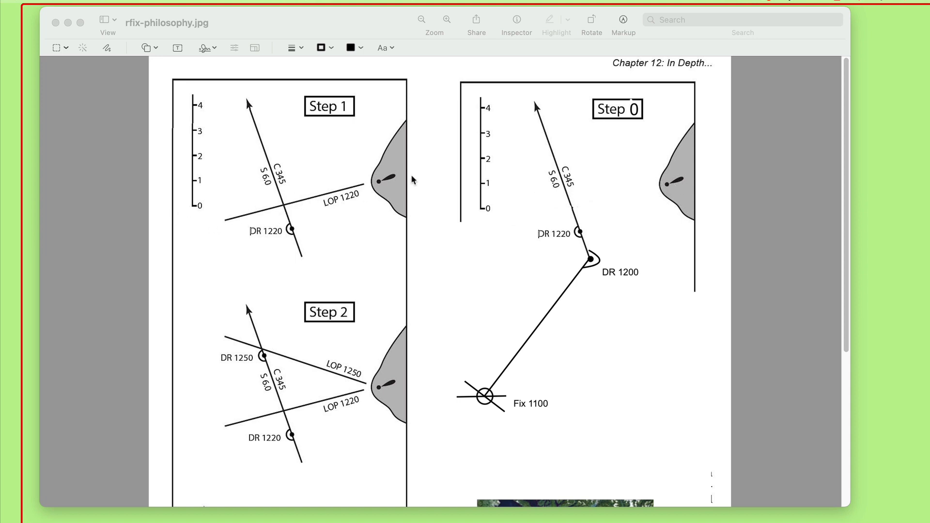
pyautogui.moveTo(349, 205)
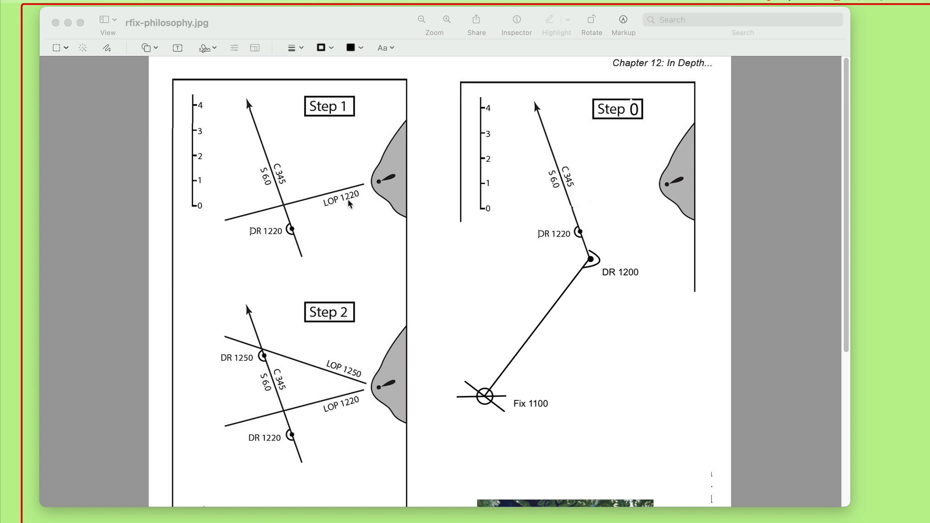
pyautogui.moveTo(602, 253)
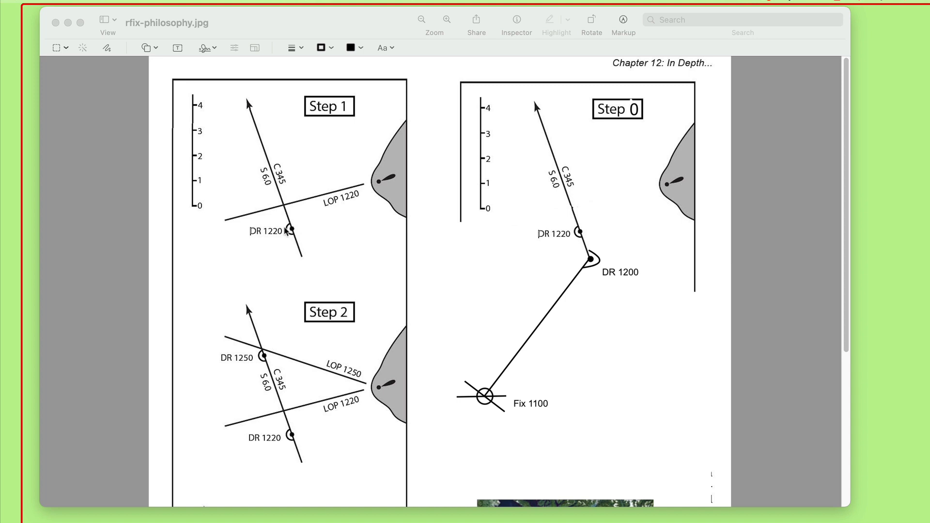
pyautogui.moveTo(639, 280)
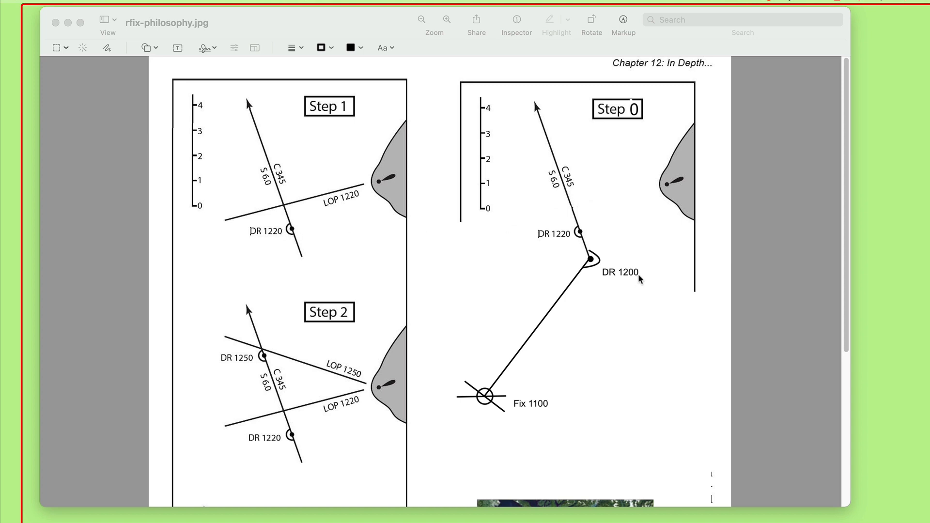
pyautogui.moveTo(582, 256)
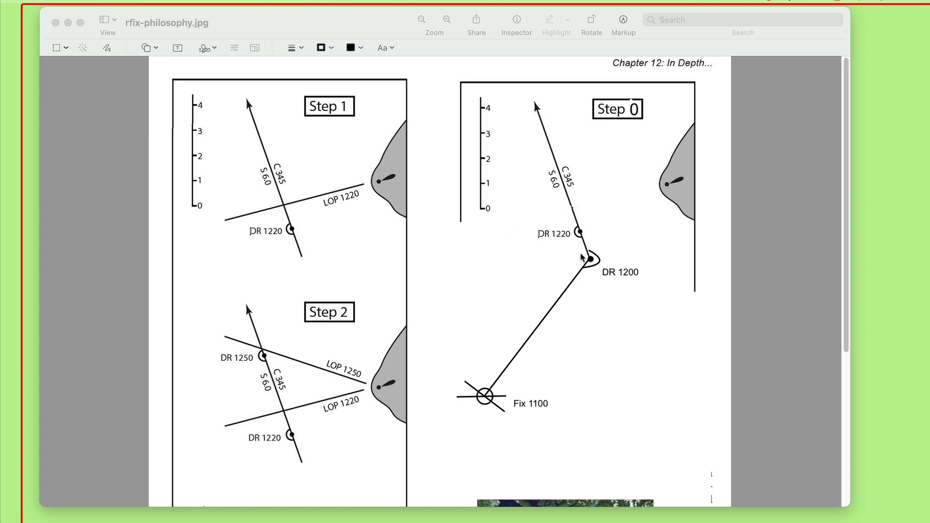
pyautogui.moveTo(438, 210)
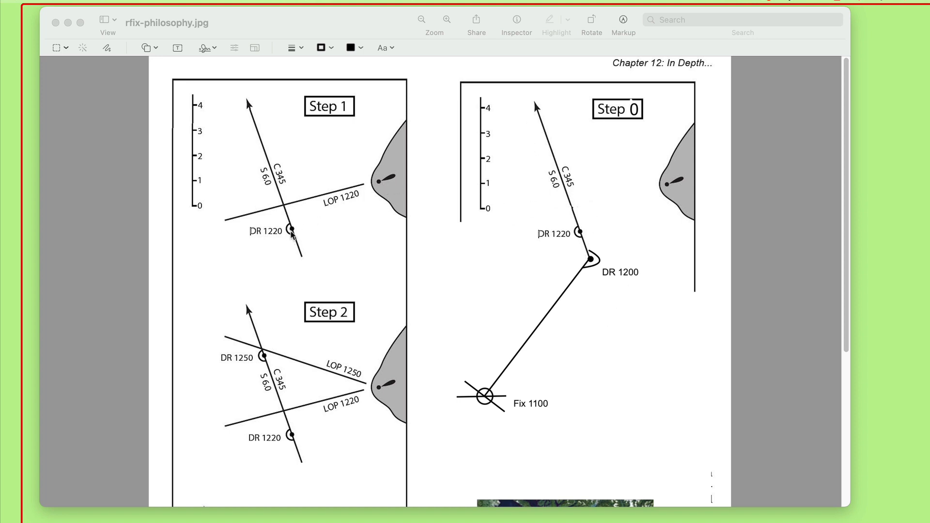
pyautogui.moveTo(620, 220)
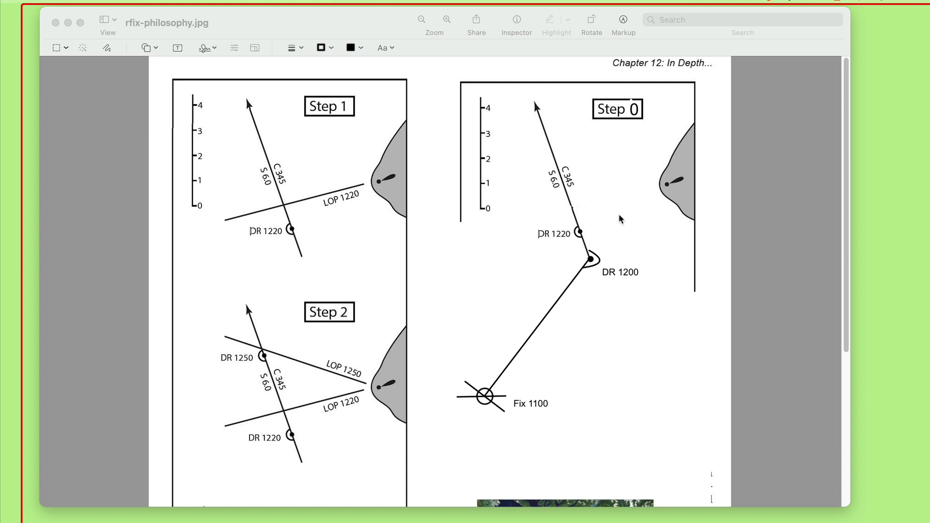
pyautogui.moveTo(475, 416)
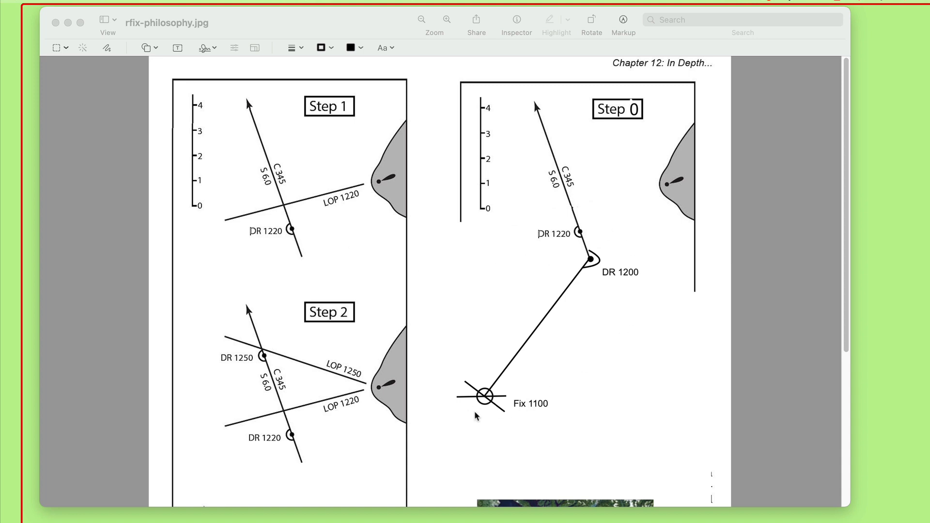
pyautogui.moveTo(533, 113)
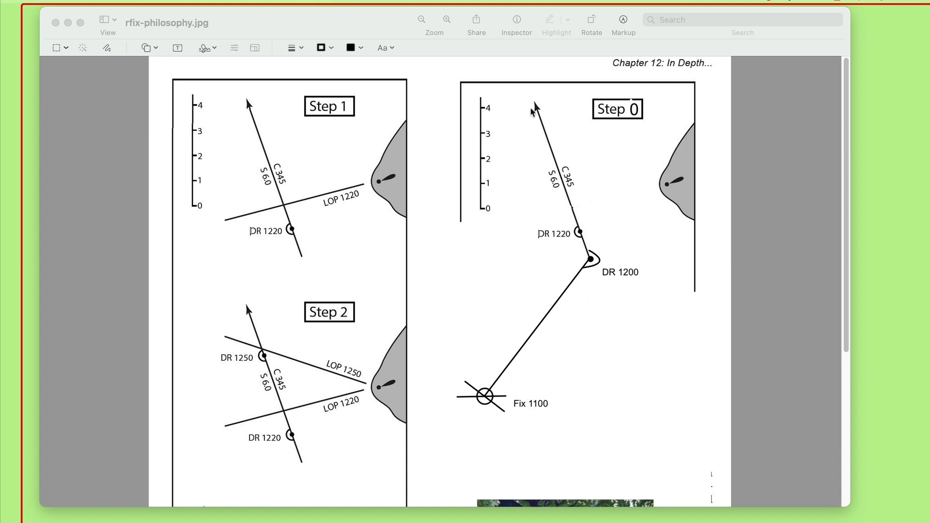
pyautogui.moveTo(569, 313)
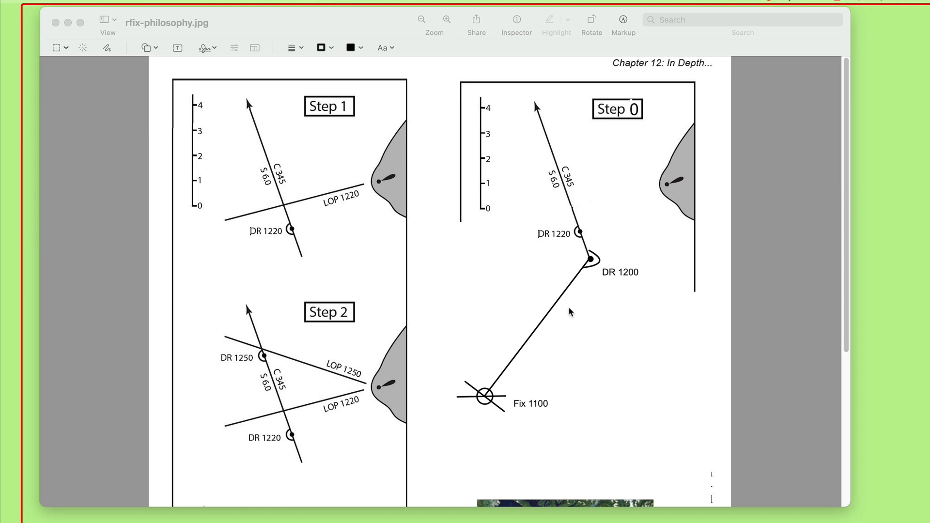
pyautogui.moveTo(575, 309)
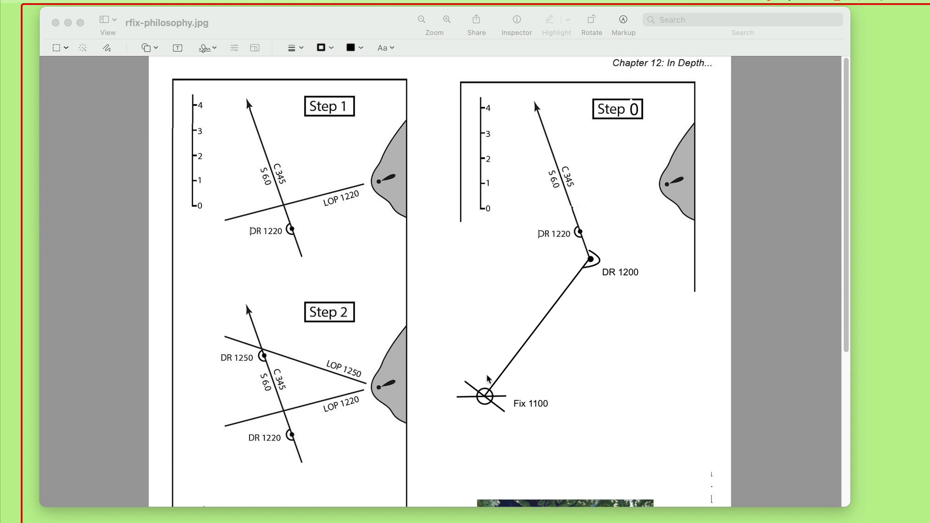
pyautogui.moveTo(560, 280)
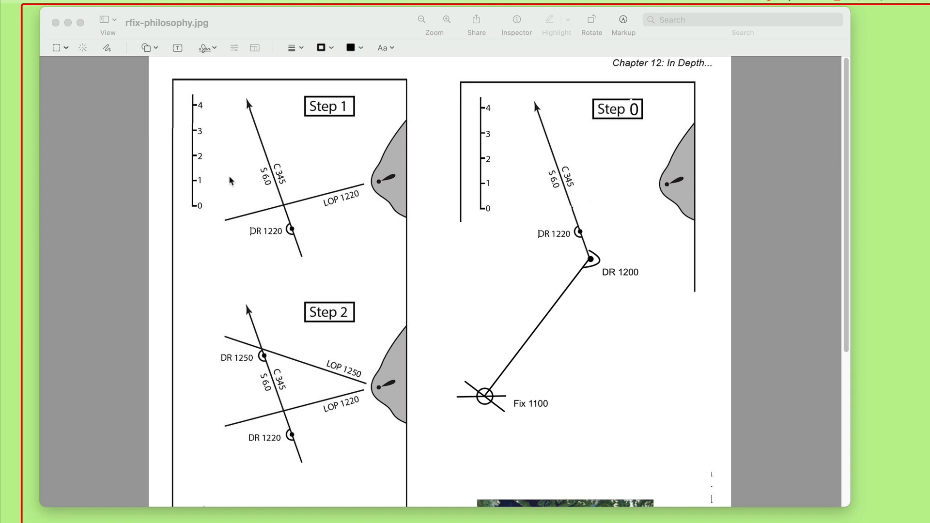
pyautogui.moveTo(313, 232)
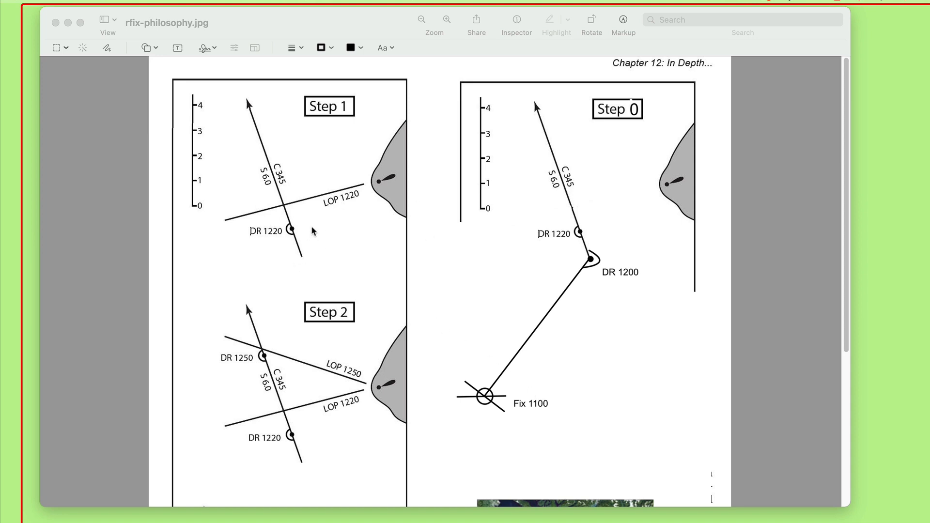
pyautogui.moveTo(331, 249)
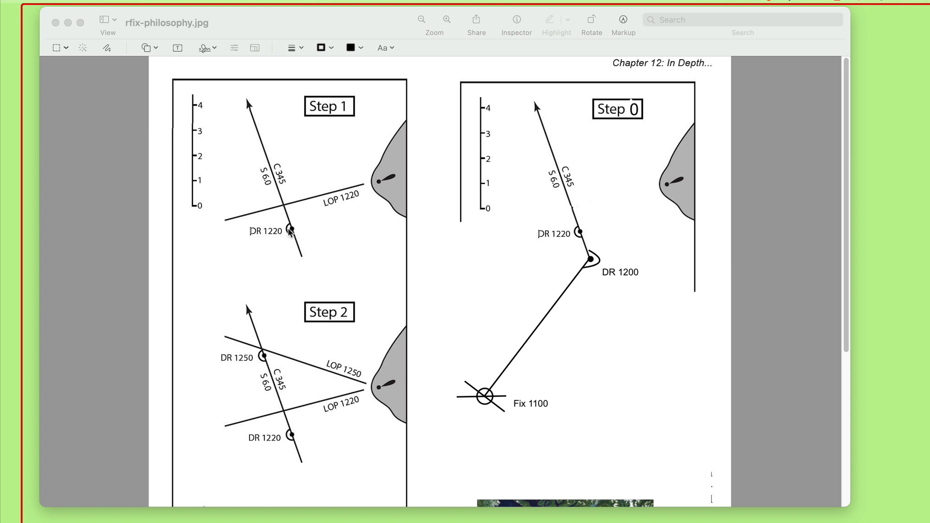
pyautogui.moveTo(577, 255)
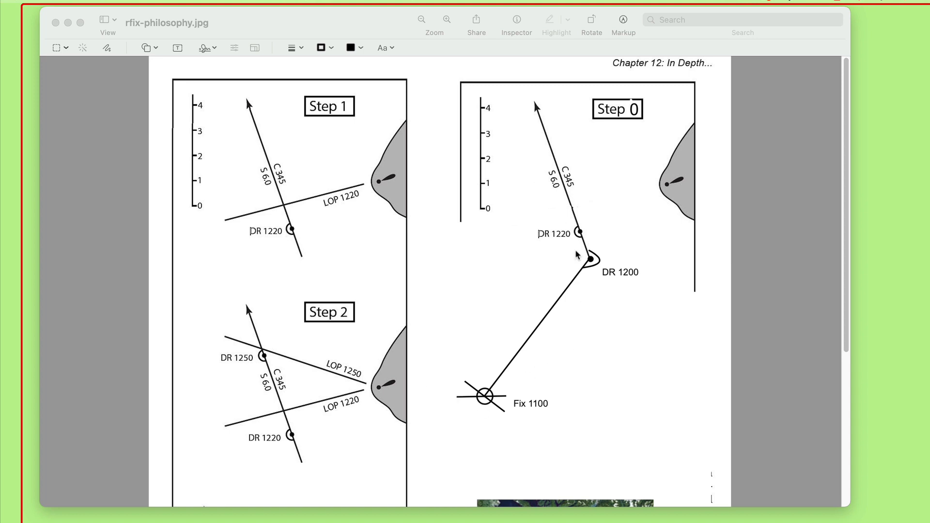
pyautogui.moveTo(270, 206)
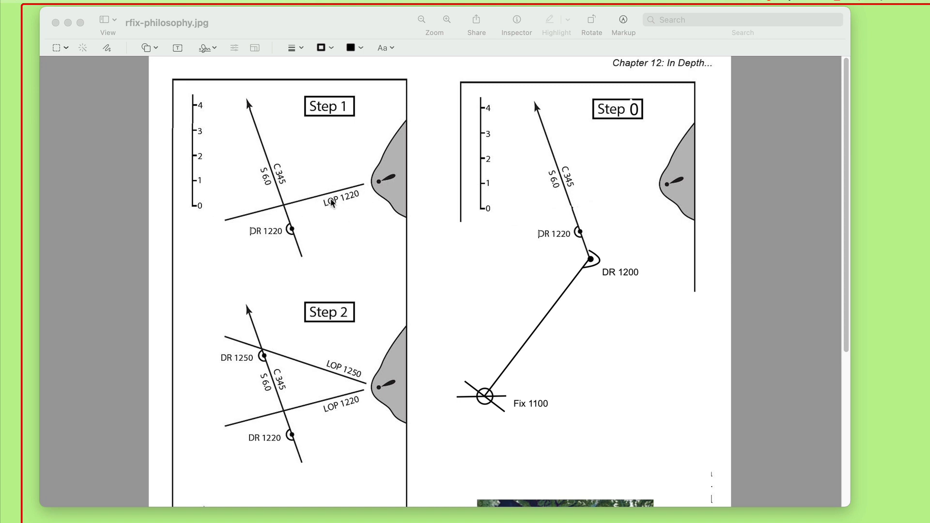
pyautogui.moveTo(289, 209)
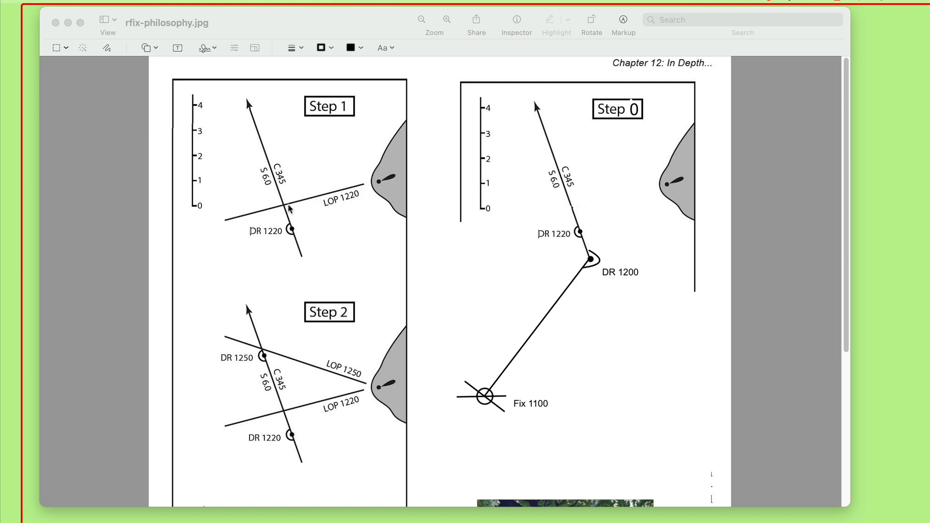
pyautogui.moveTo(340, 224)
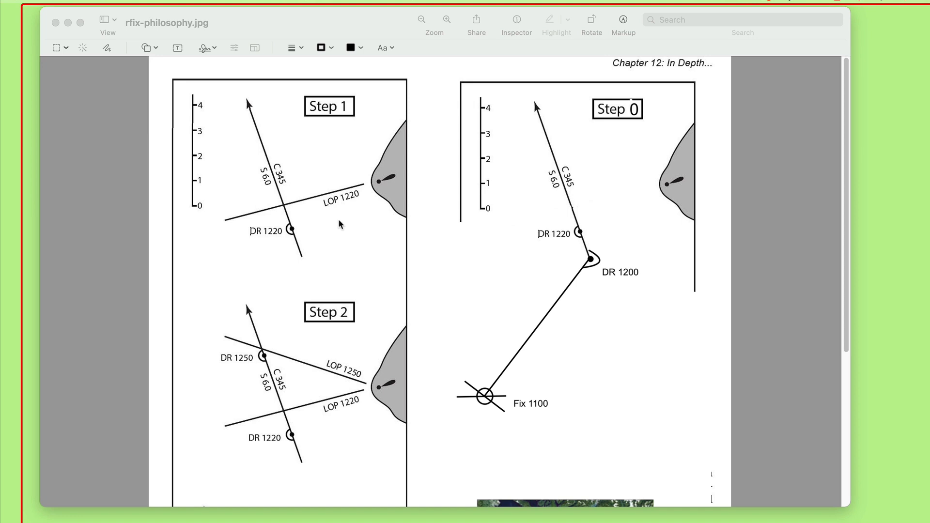
pyautogui.moveTo(367, 186)
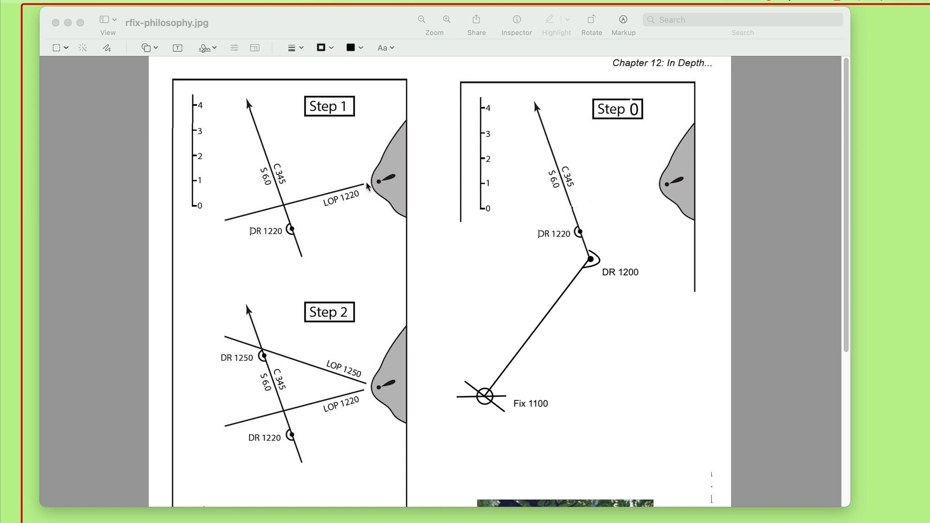
pyautogui.moveTo(313, 204)
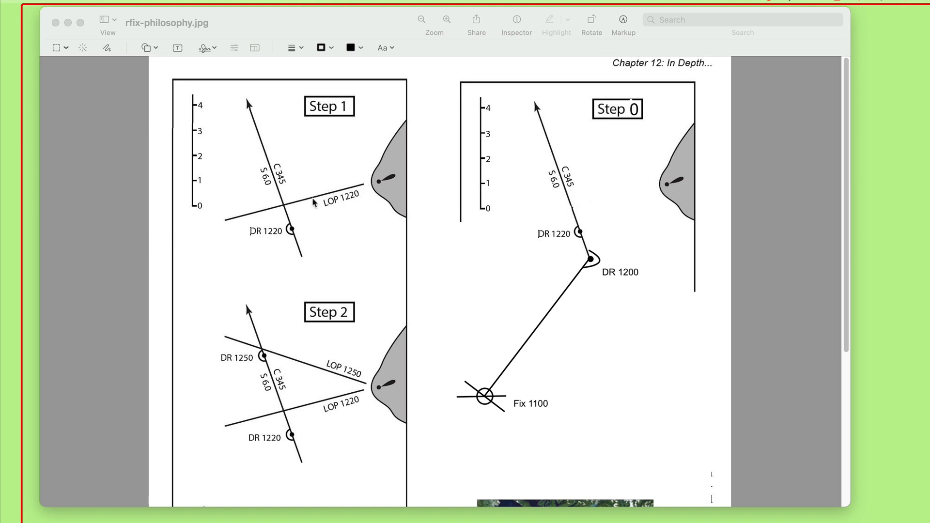
pyautogui.moveTo(256, 213)
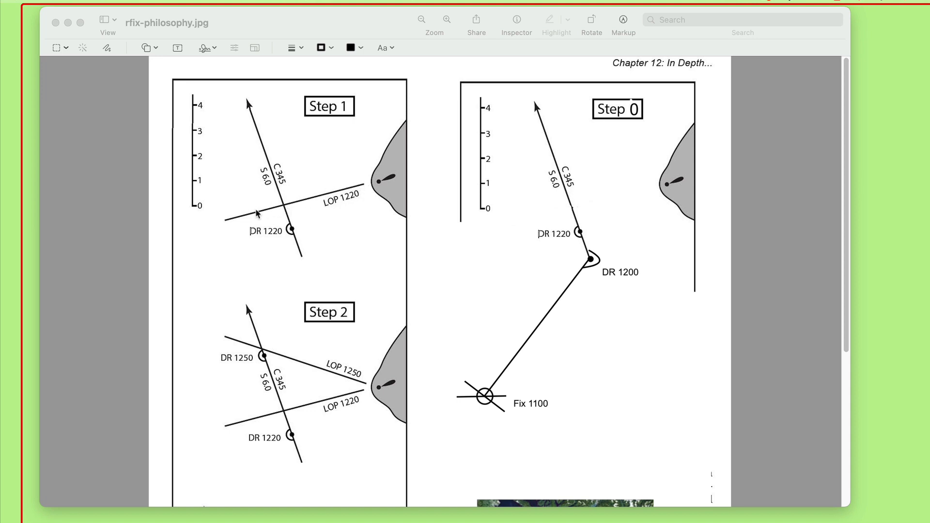
pyautogui.moveTo(206, 226)
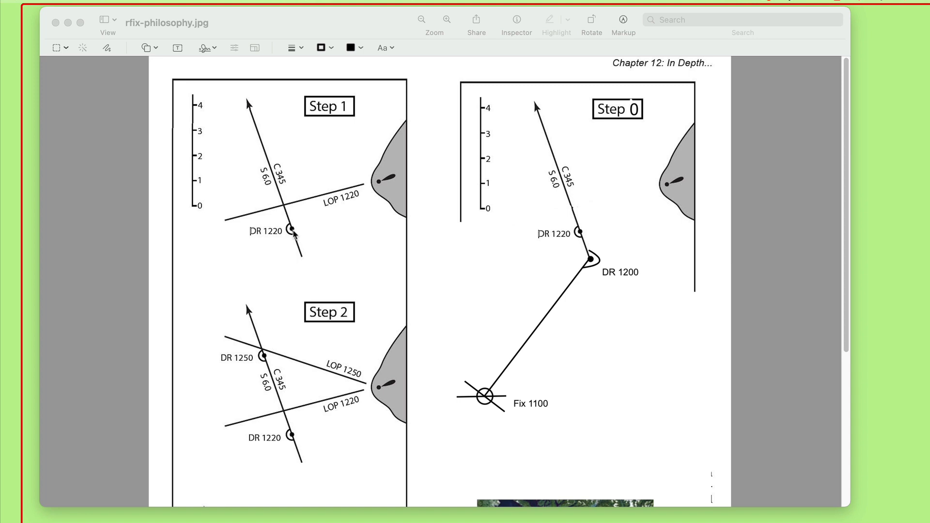
pyautogui.moveTo(289, 232)
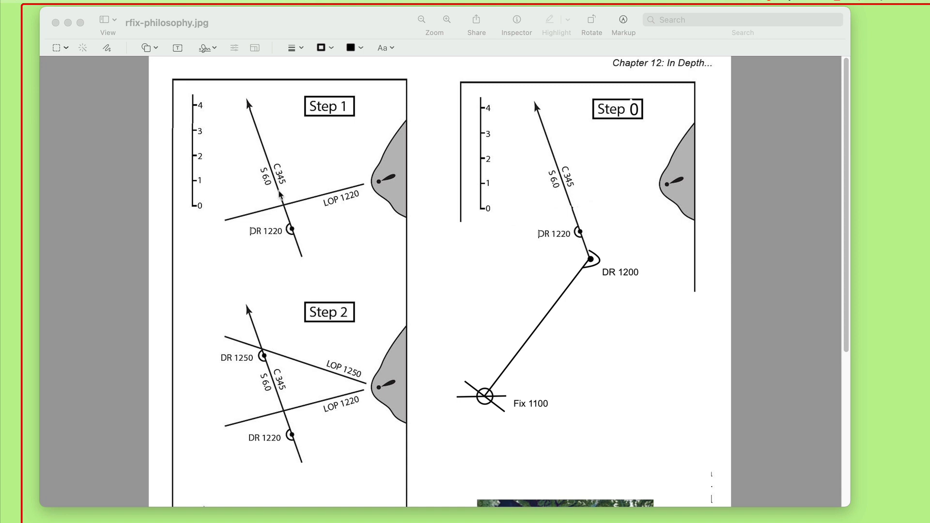
pyautogui.moveTo(294, 235)
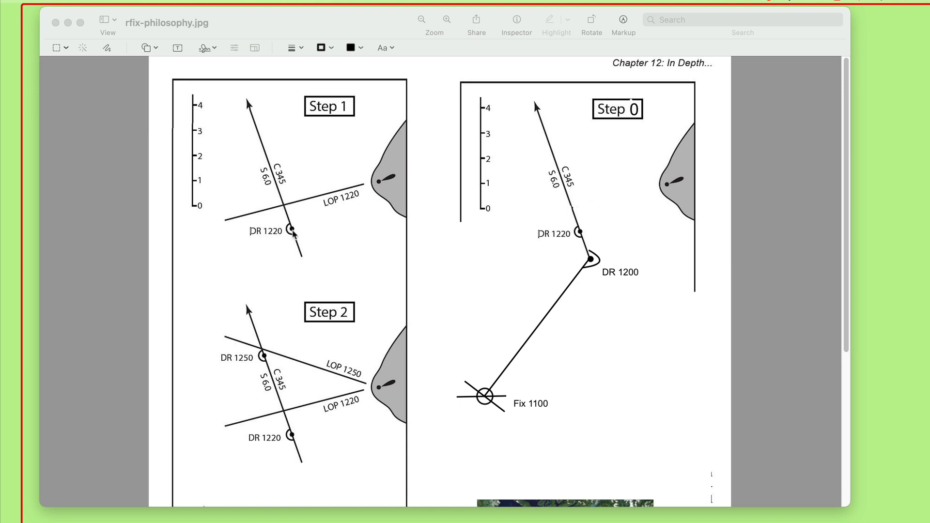
pyautogui.moveTo(319, 198)
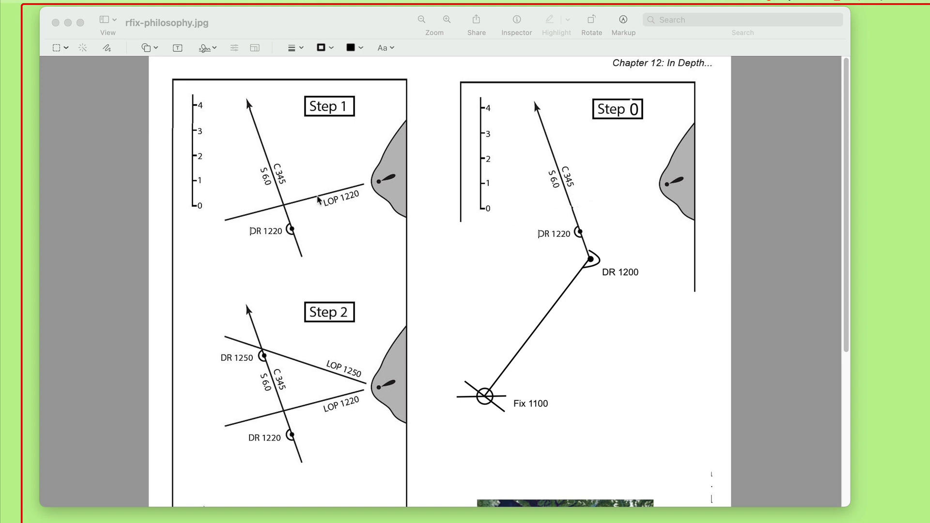
pyautogui.moveTo(302, 284)
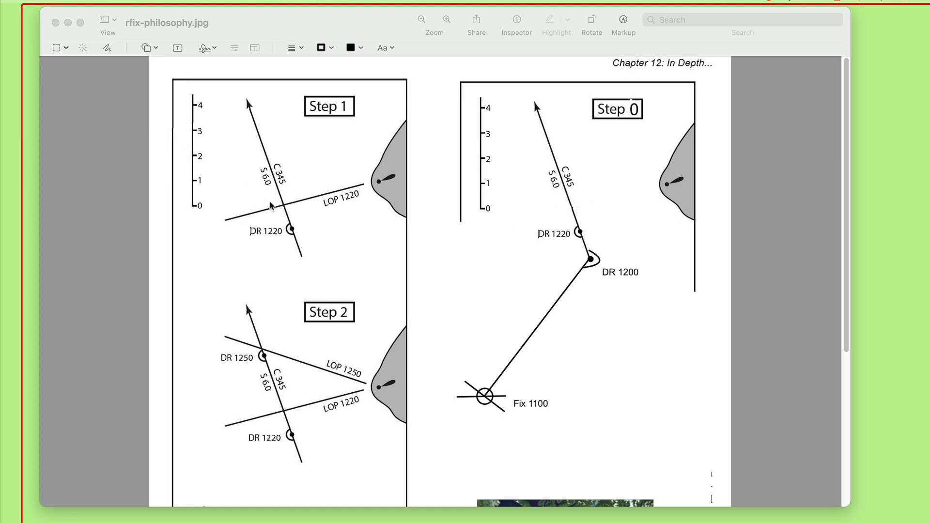
pyautogui.moveTo(293, 266)
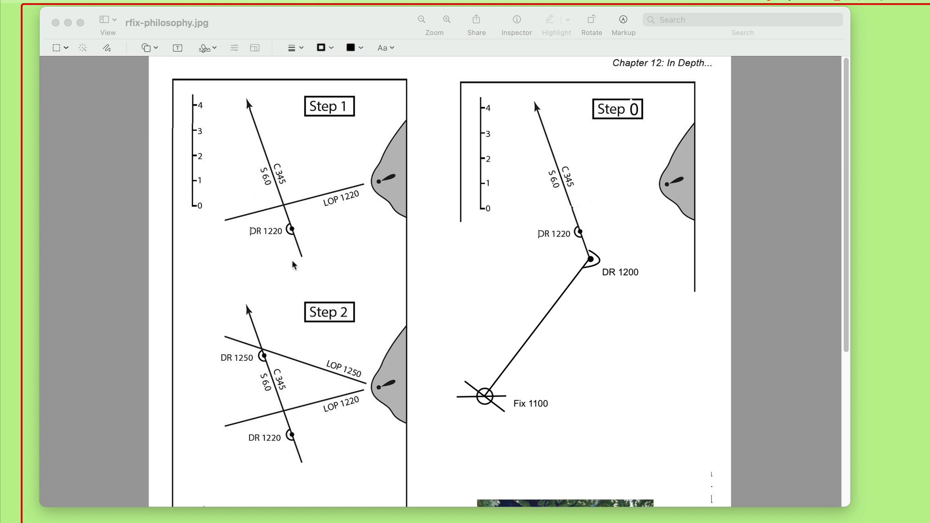
pyautogui.moveTo(262, 232)
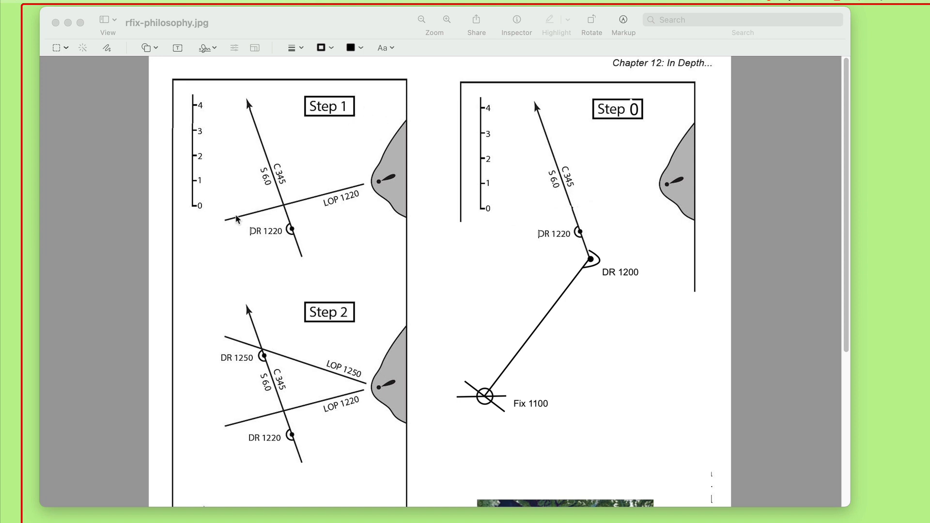
pyautogui.moveTo(276, 163)
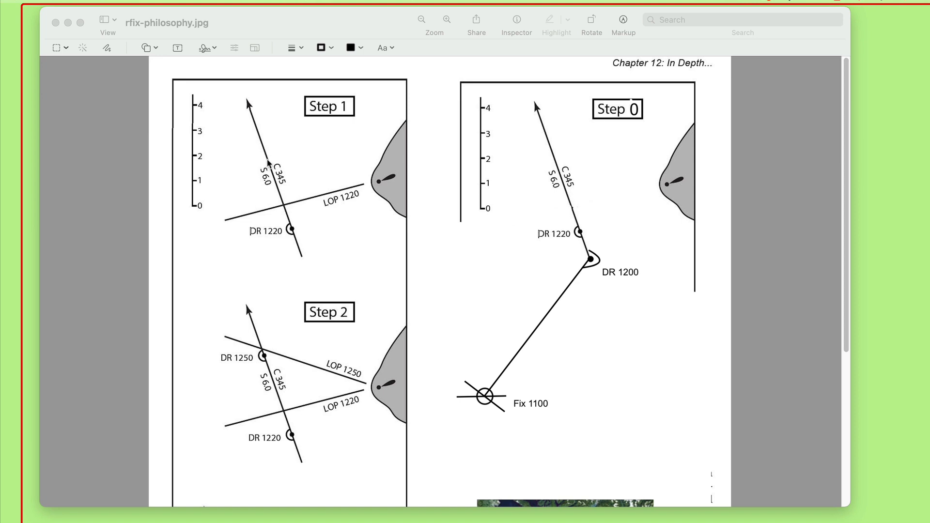
pyautogui.moveTo(243, 231)
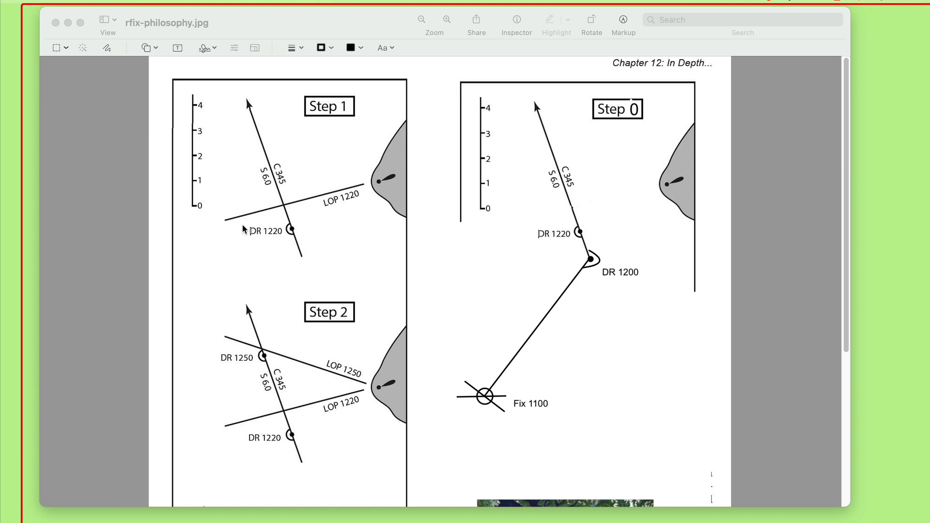
pyautogui.moveTo(289, 234)
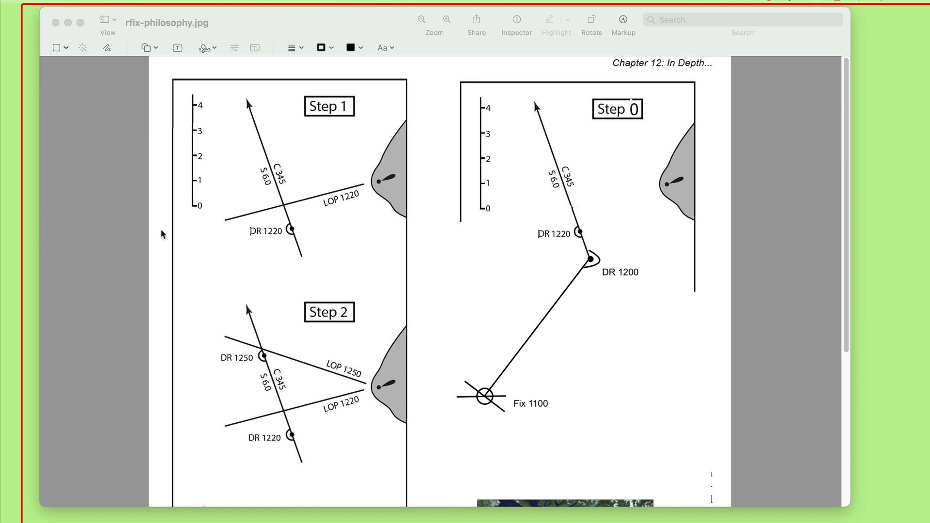
pyautogui.moveTo(285, 204)
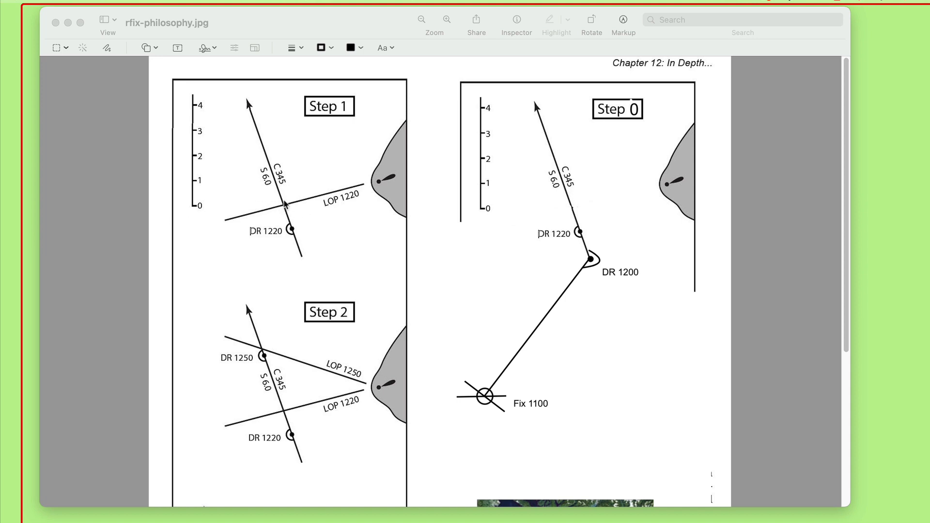
pyautogui.moveTo(279, 212)
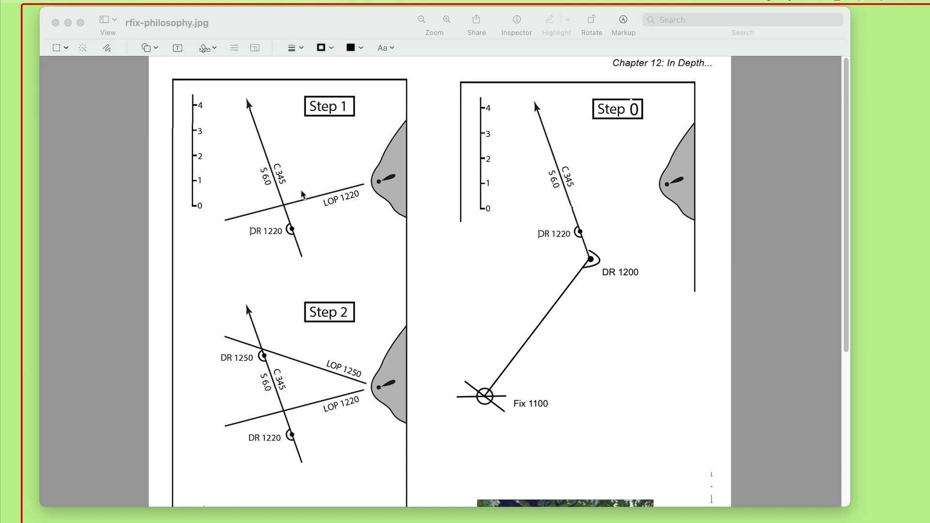
pyautogui.scroll(-3)
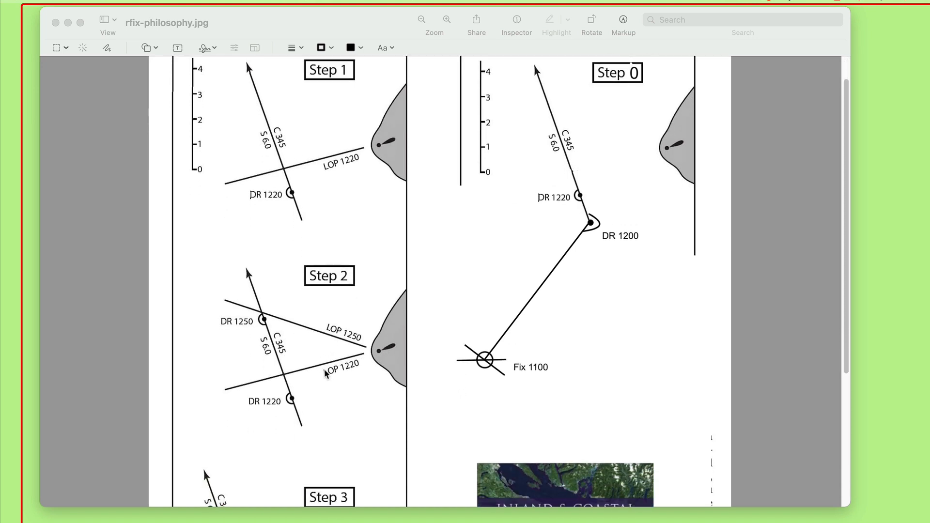
pyautogui.scroll(-3)
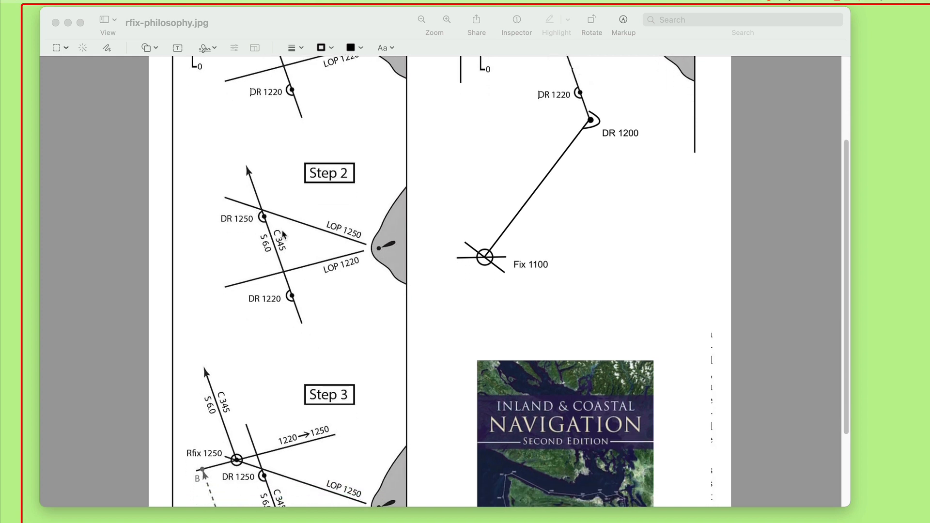
pyautogui.moveTo(178, 181)
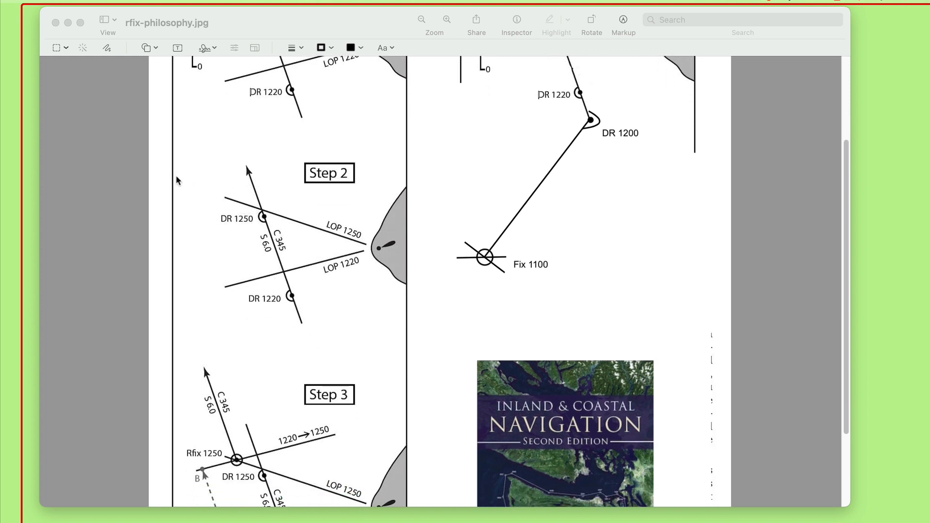
pyautogui.moveTo(265, 232)
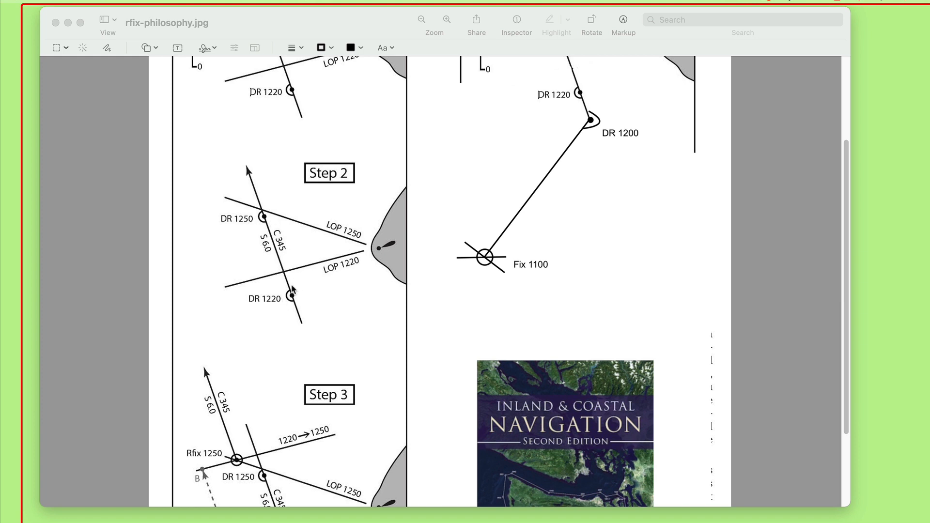
pyautogui.moveTo(237, 147)
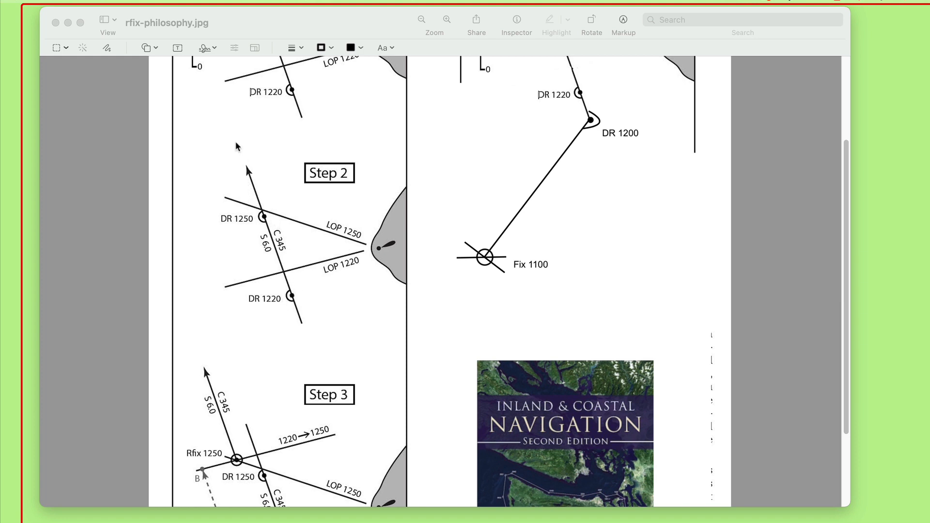
pyautogui.moveTo(294, 290)
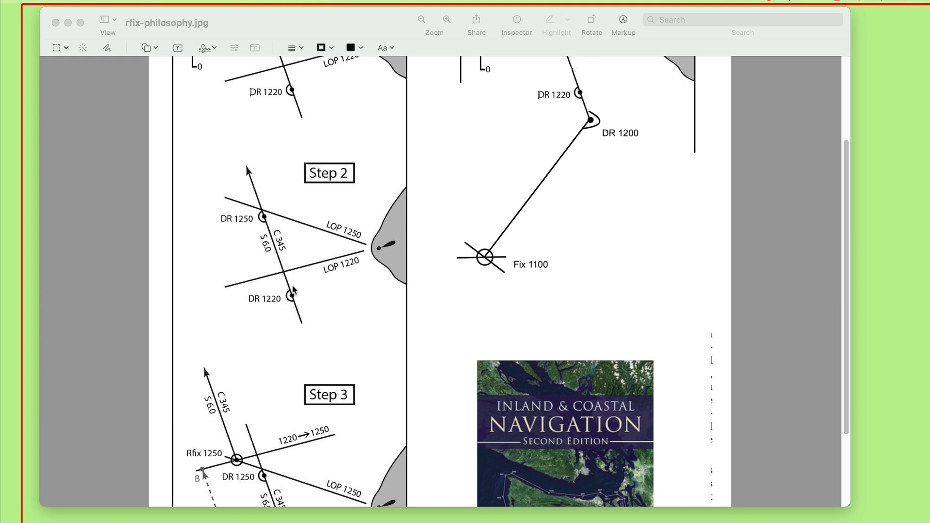
pyautogui.moveTo(282, 276)
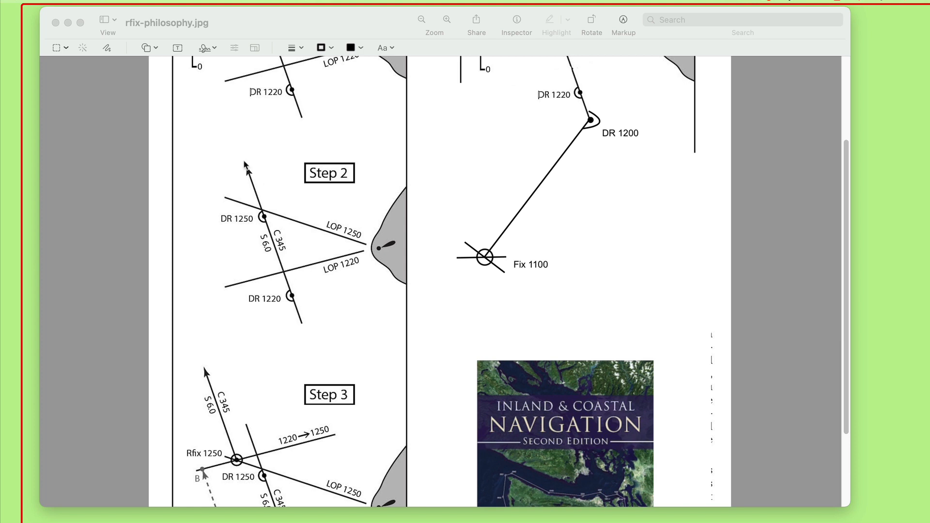
pyautogui.moveTo(279, 245)
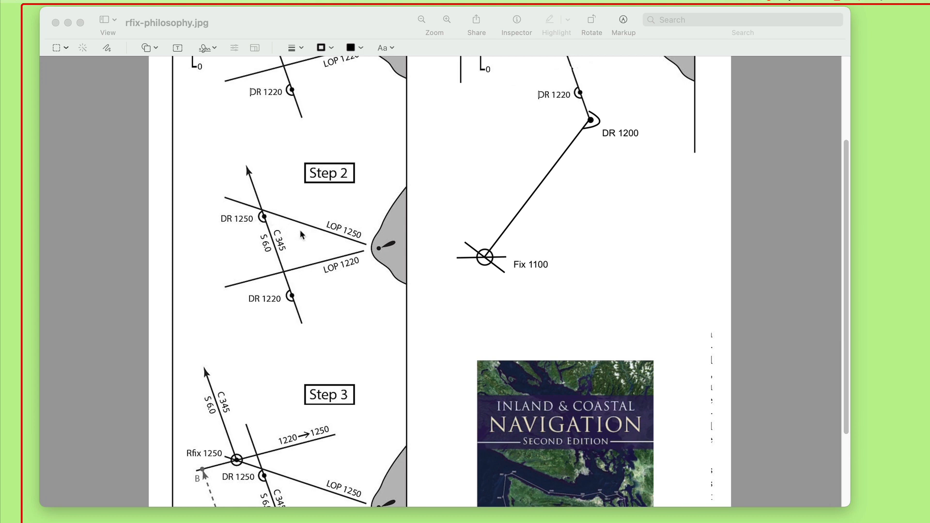
pyautogui.moveTo(313, 296)
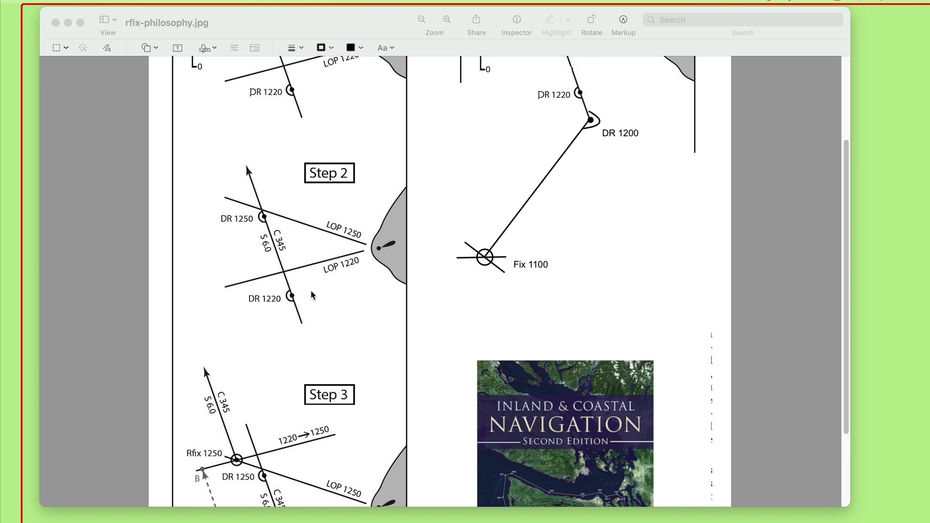
pyautogui.moveTo(349, 255)
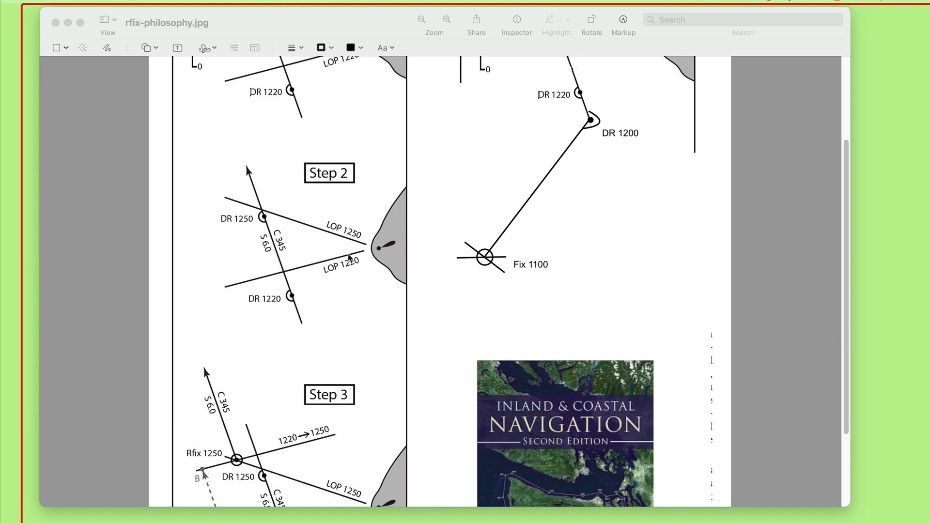
pyautogui.moveTo(213, 210)
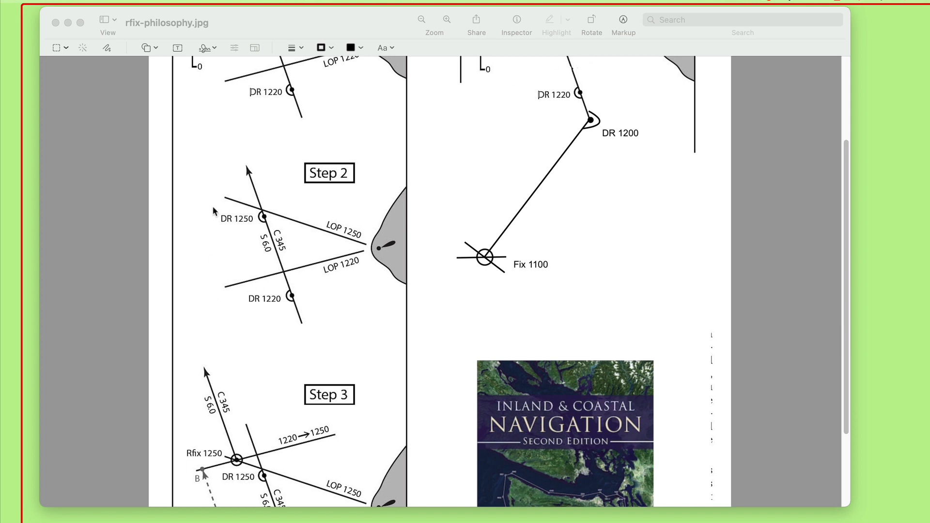
pyautogui.moveTo(362, 246)
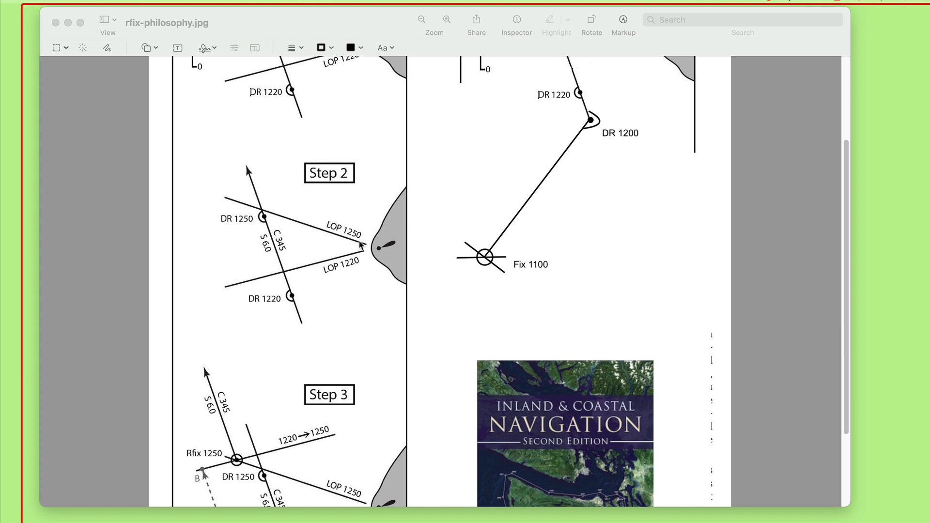
pyautogui.moveTo(291, 301)
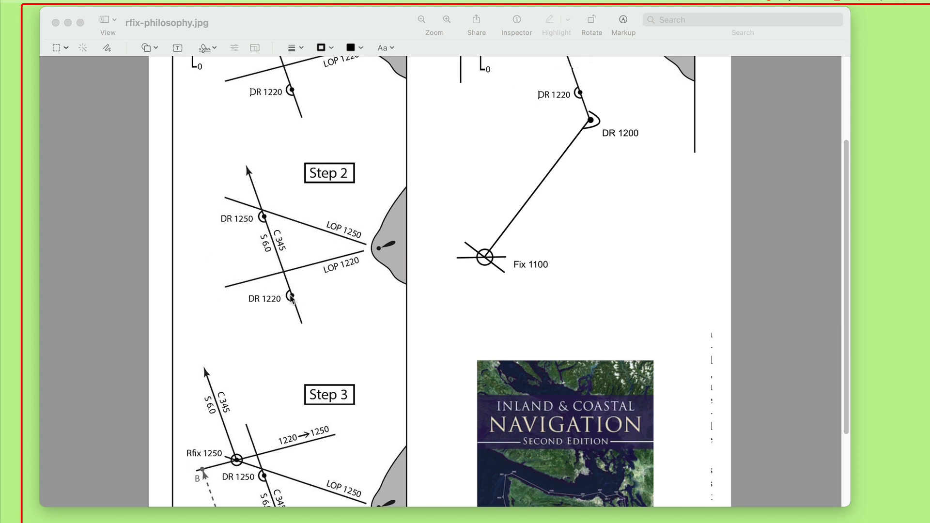
pyautogui.moveTo(293, 282)
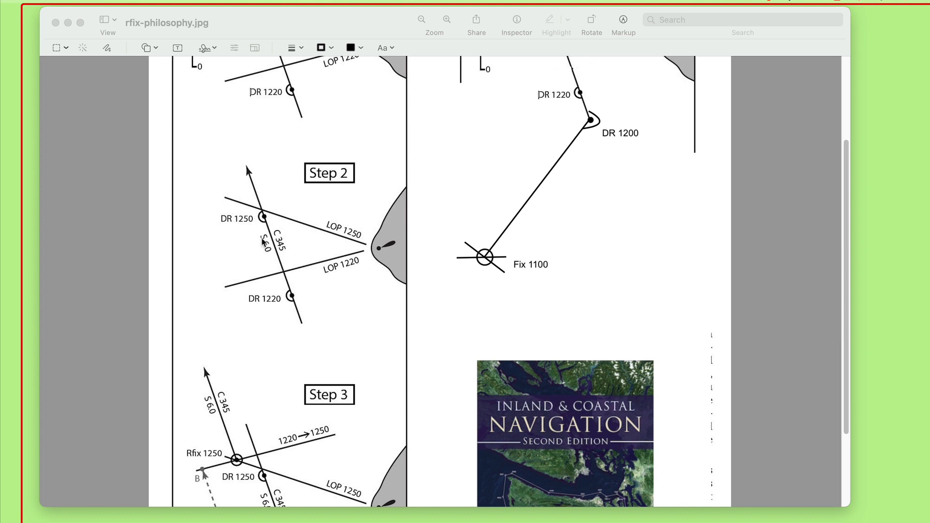
pyautogui.moveTo(285, 292)
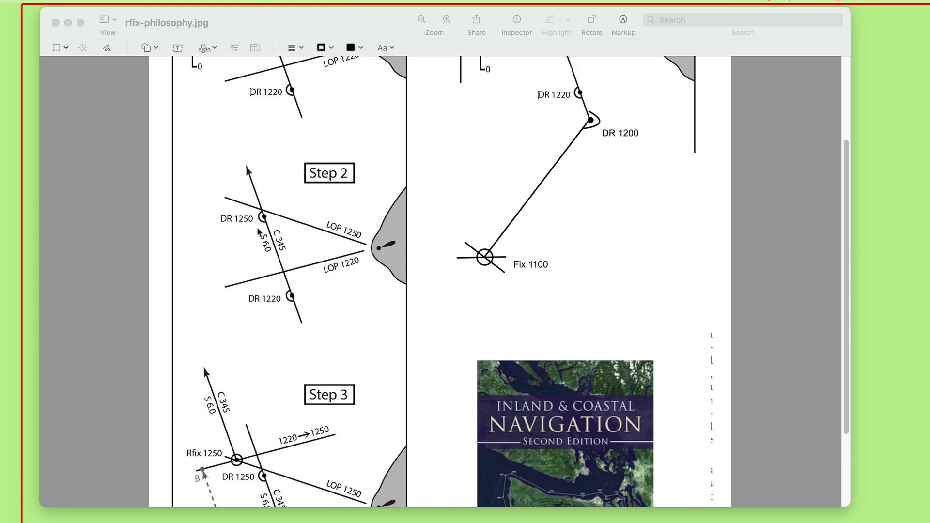
pyautogui.moveTo(258, 266)
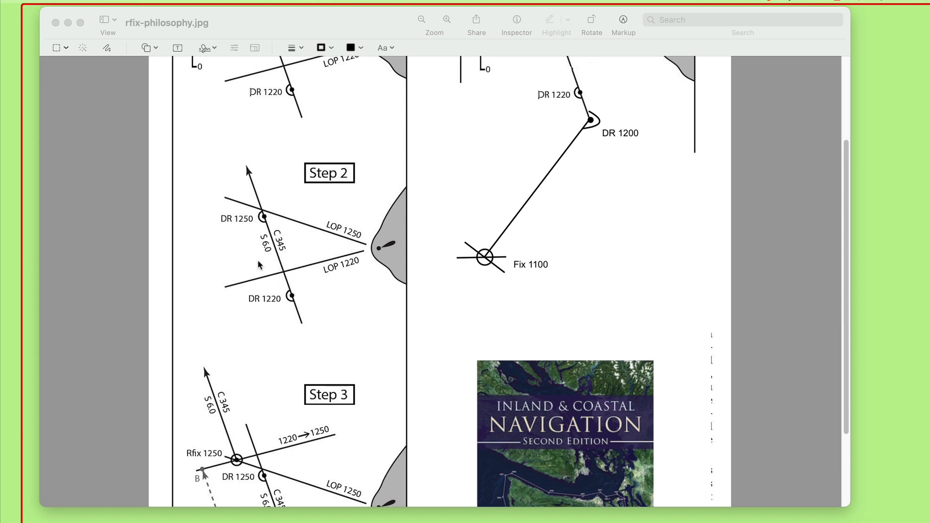
pyautogui.moveTo(316, 265)
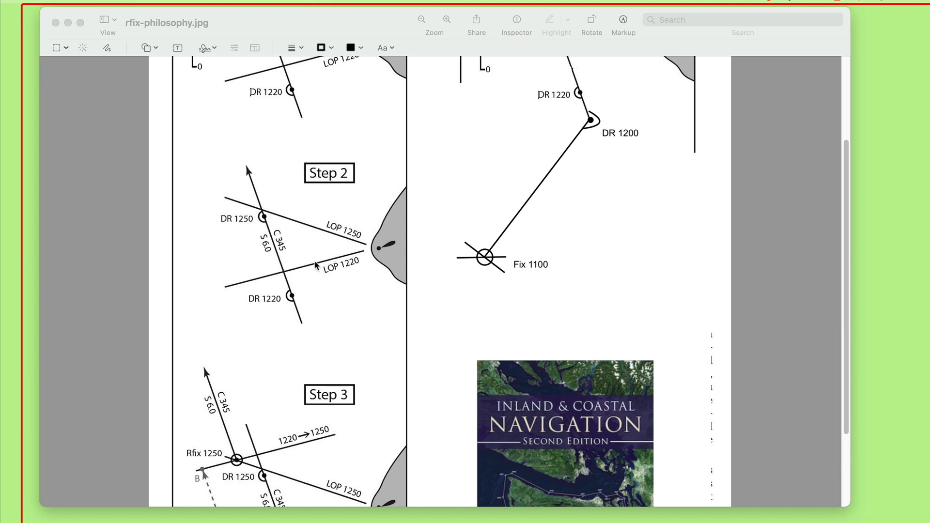
pyautogui.moveTo(293, 284)
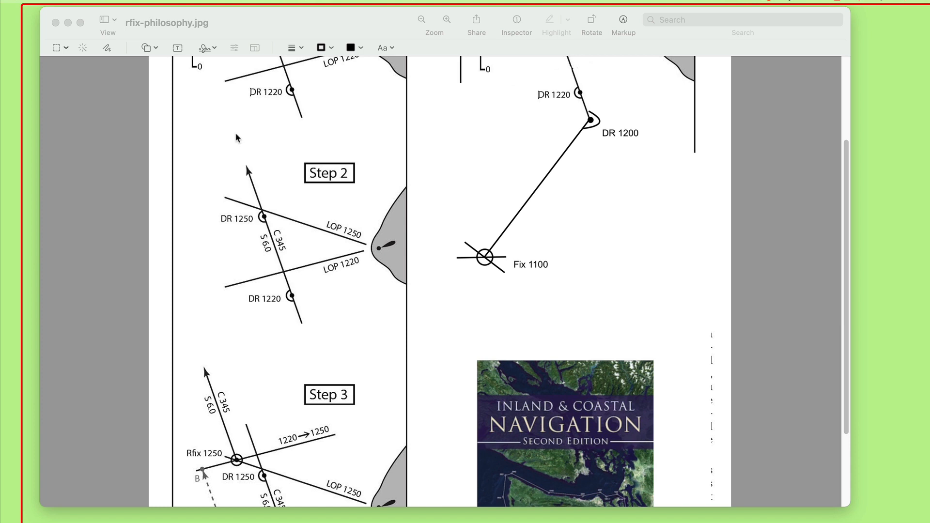
pyautogui.moveTo(258, 285)
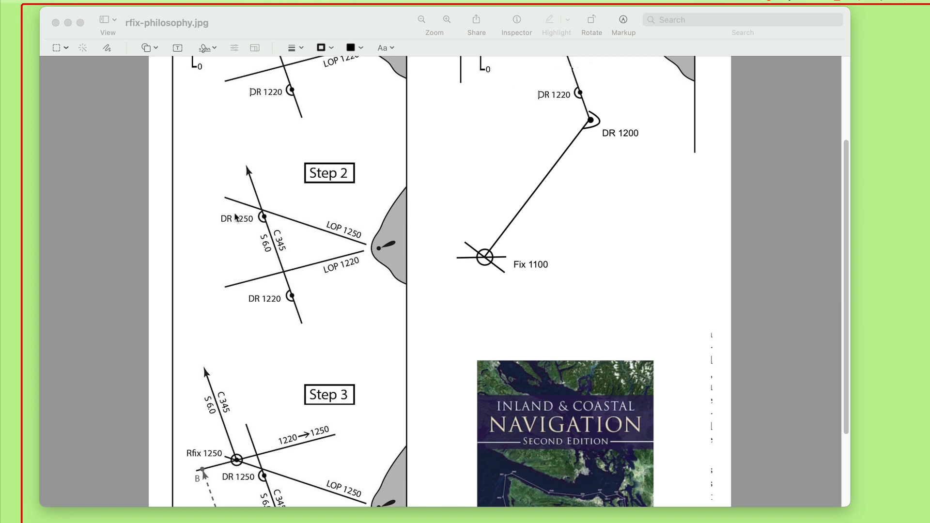
pyautogui.moveTo(243, 203)
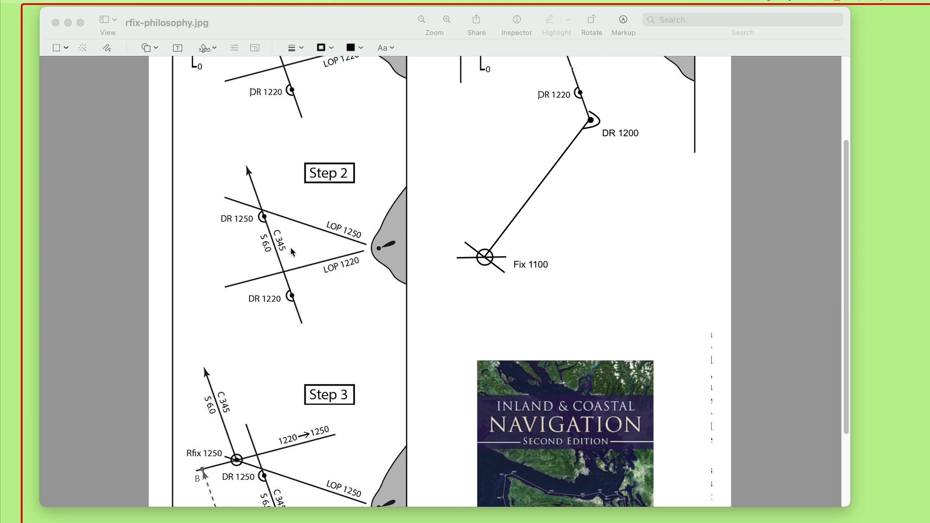
pyautogui.moveTo(327, 262)
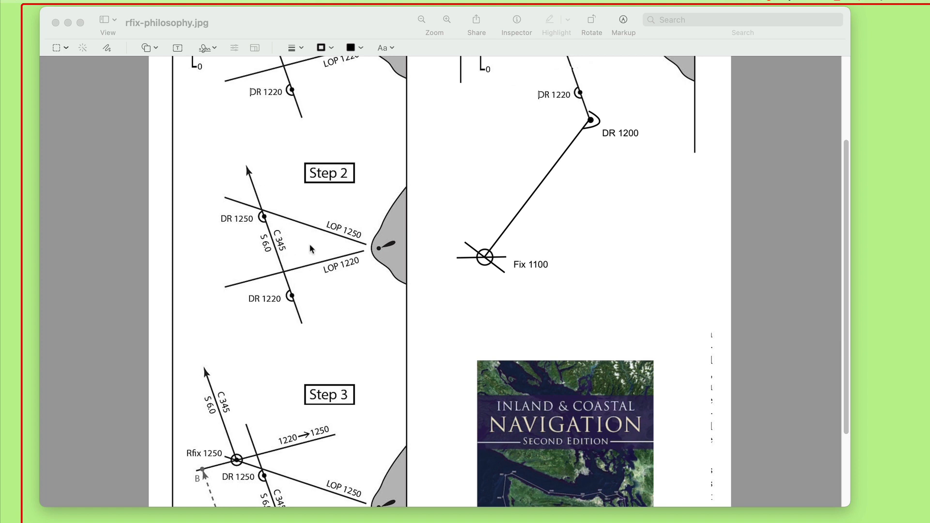
pyautogui.moveTo(186, 306)
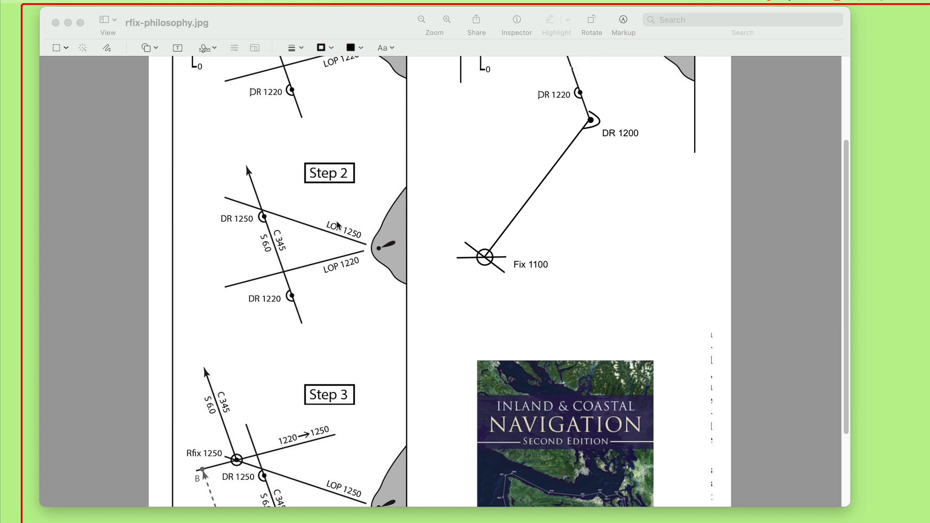
pyautogui.moveTo(256, 188)
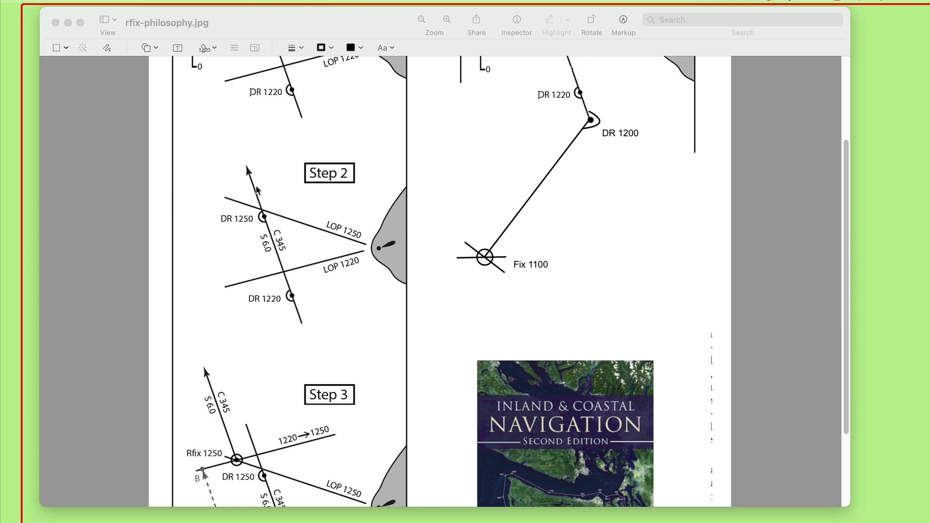
pyautogui.moveTo(301, 265)
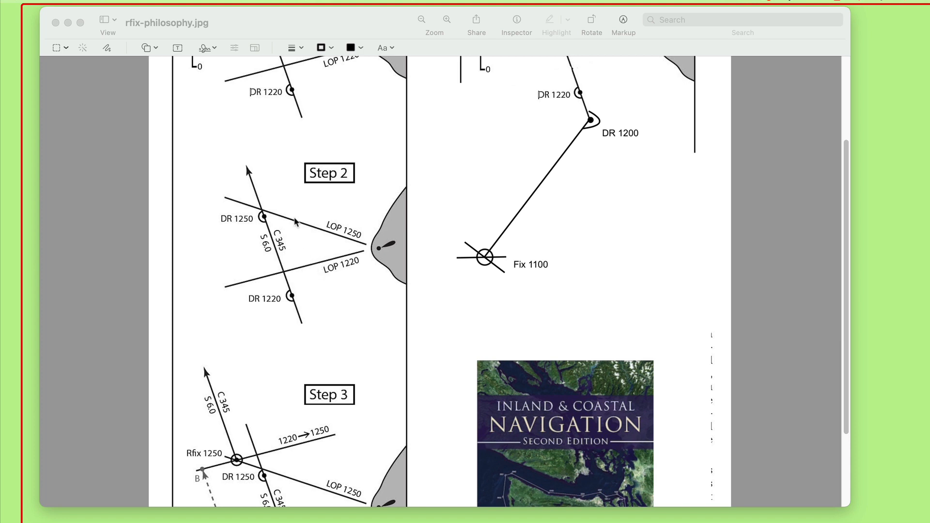
pyautogui.moveTo(291, 206)
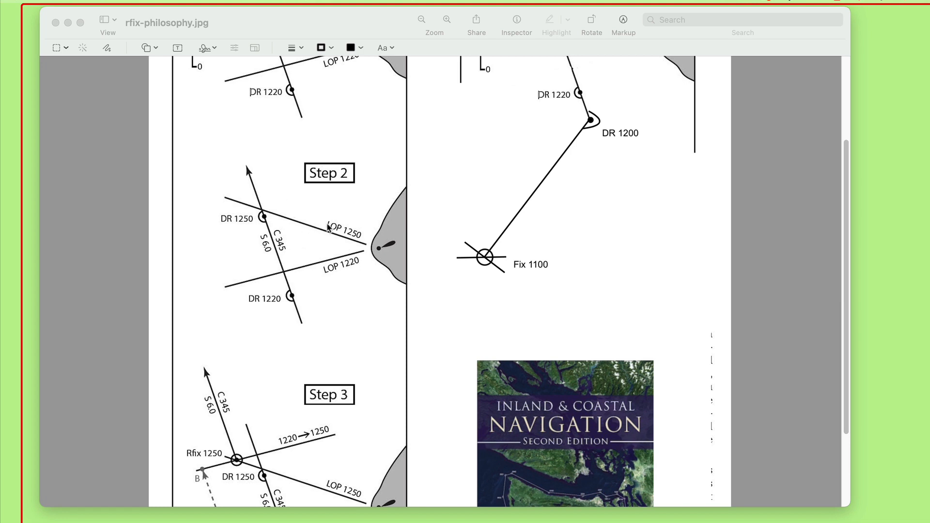
pyautogui.scroll(-3)
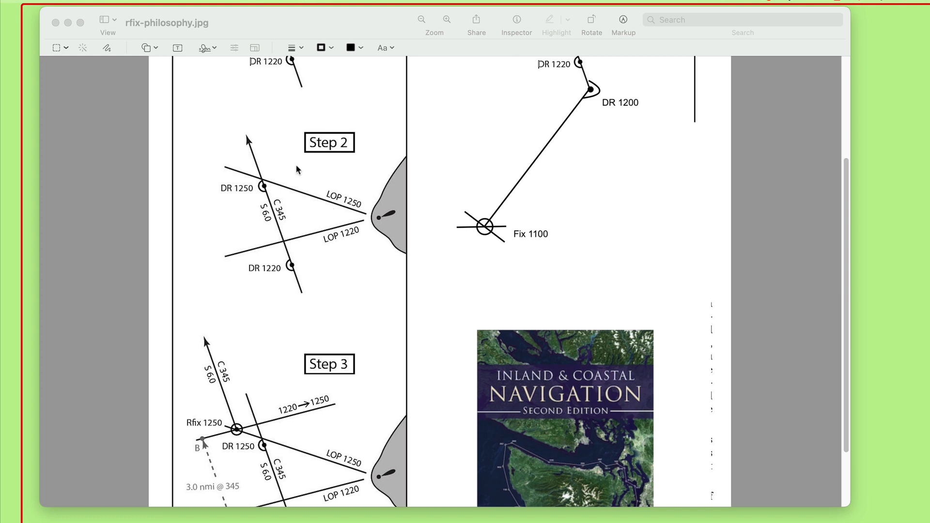
pyautogui.scroll(-3)
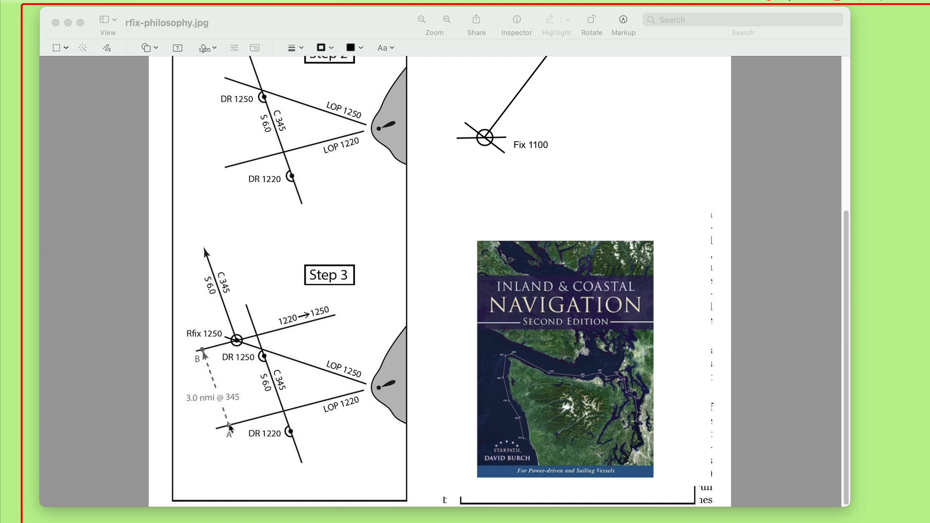
pyautogui.moveTo(270, 386)
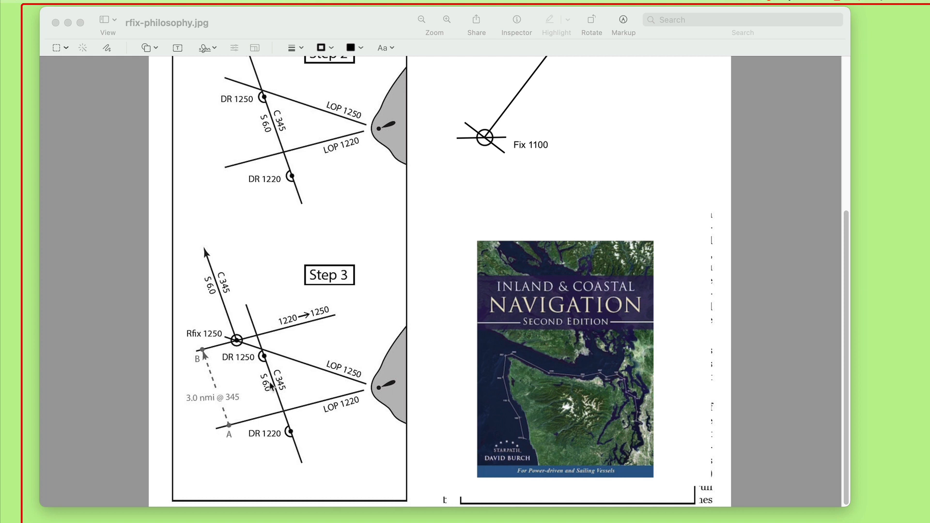
pyautogui.moveTo(206, 468)
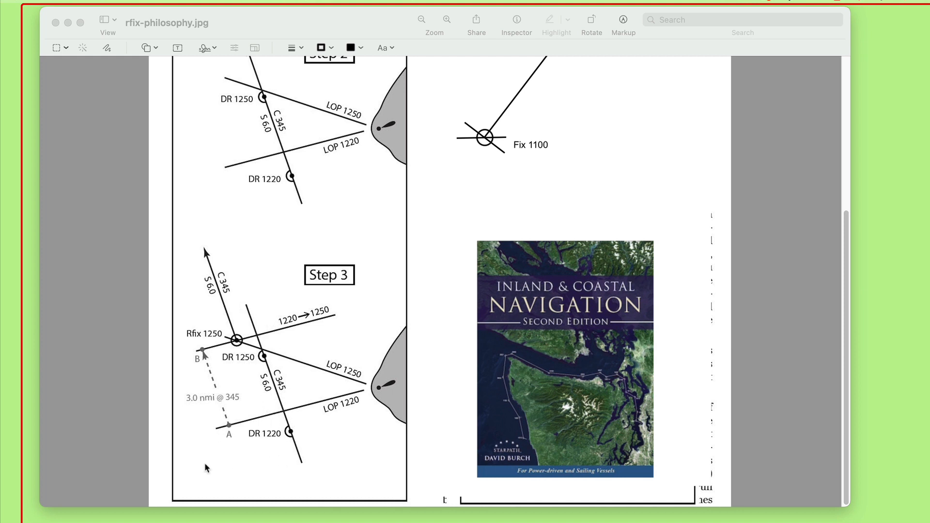
pyautogui.moveTo(168, 332)
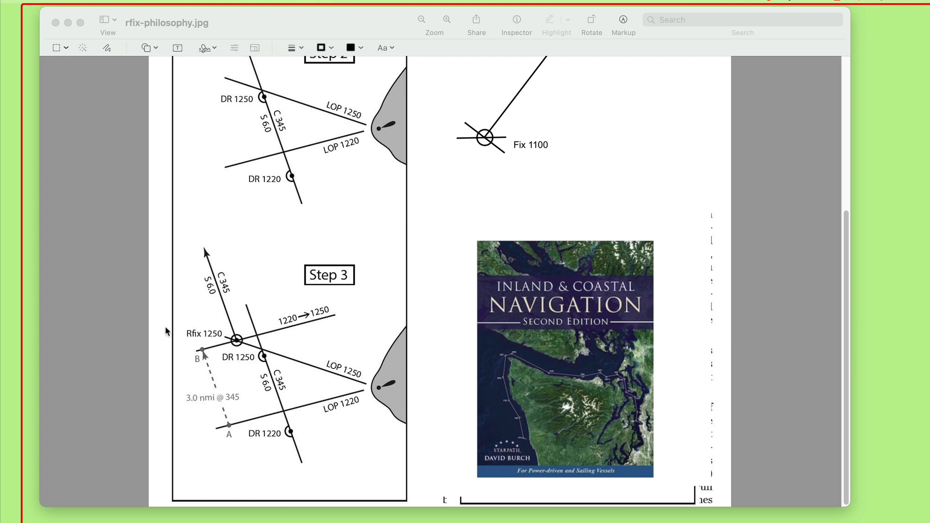
pyautogui.moveTo(227, 428)
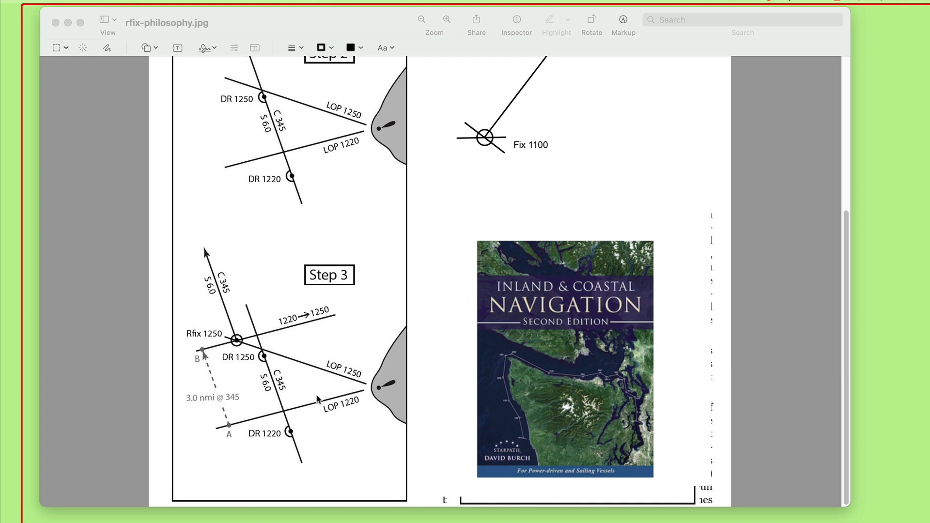
pyautogui.moveTo(355, 401)
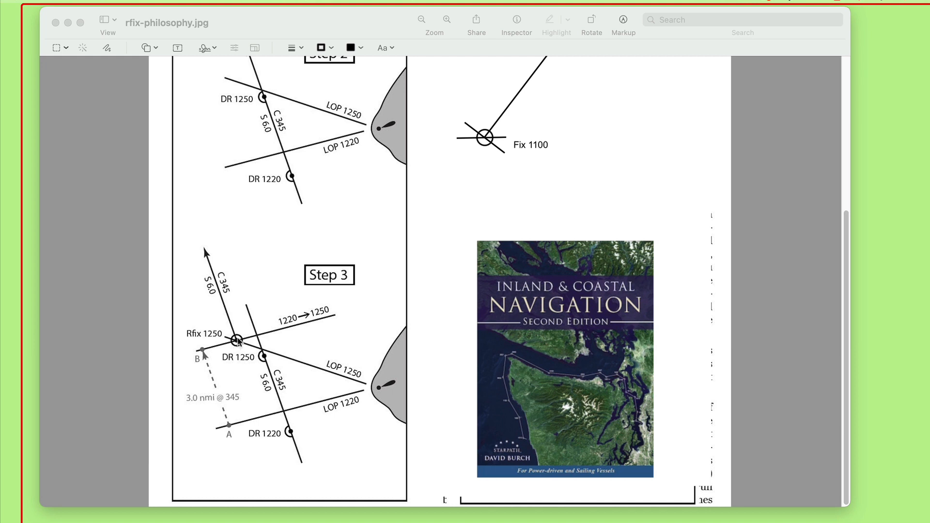
pyautogui.moveTo(236, 344)
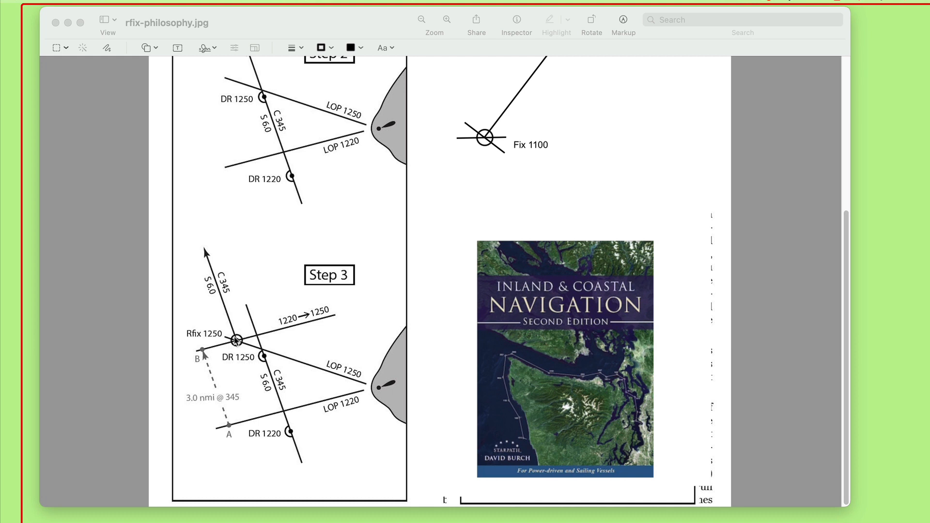
pyautogui.moveTo(234, 343)
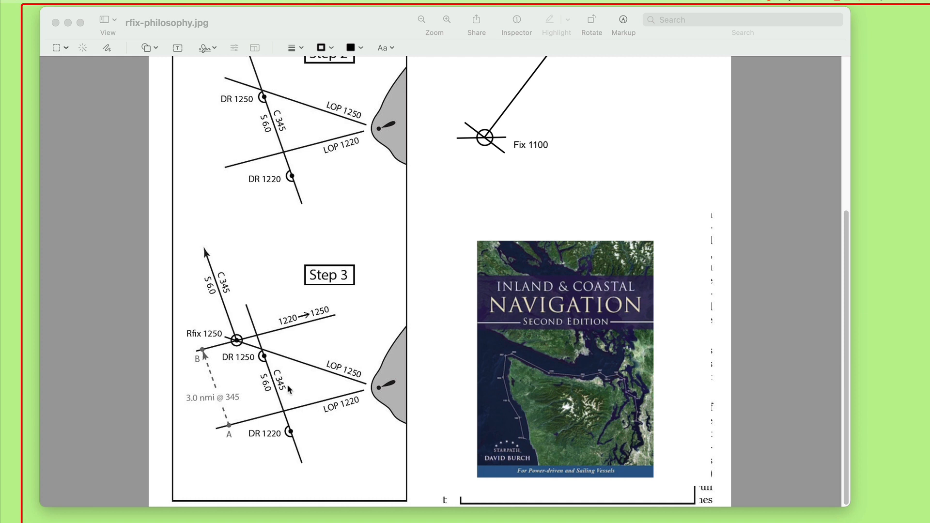
pyautogui.moveTo(252, 422)
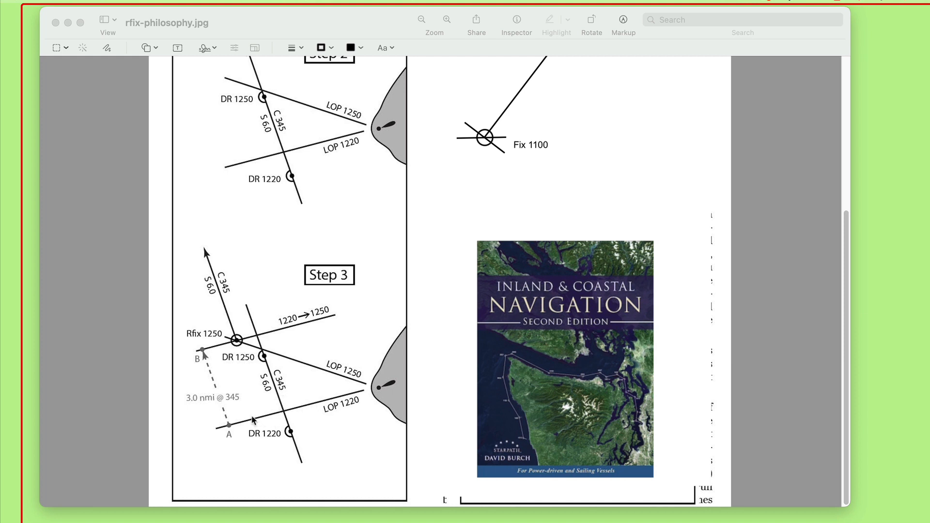
pyautogui.moveTo(280, 309)
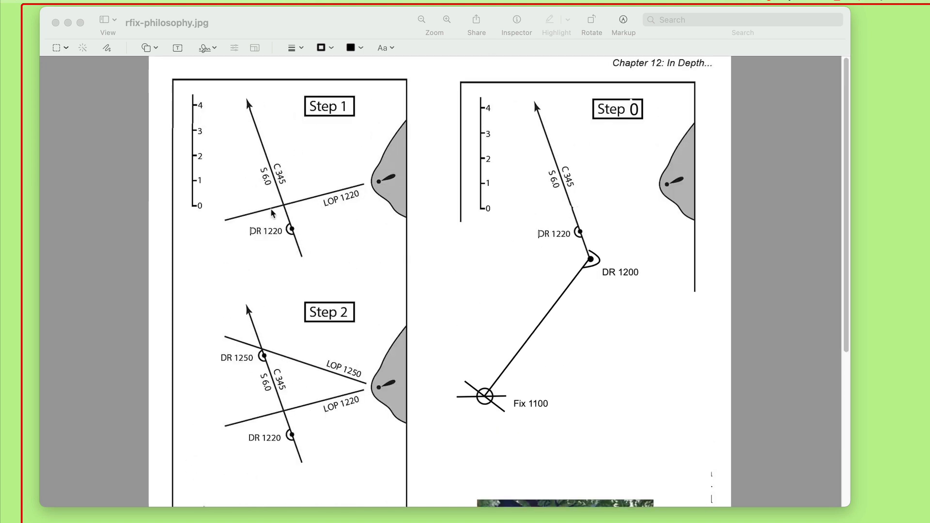
pyautogui.moveTo(398, 346)
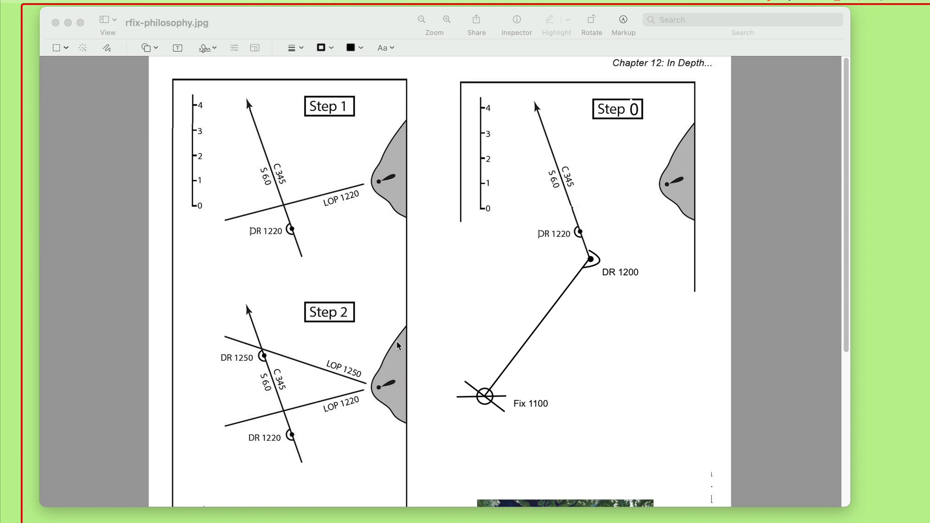